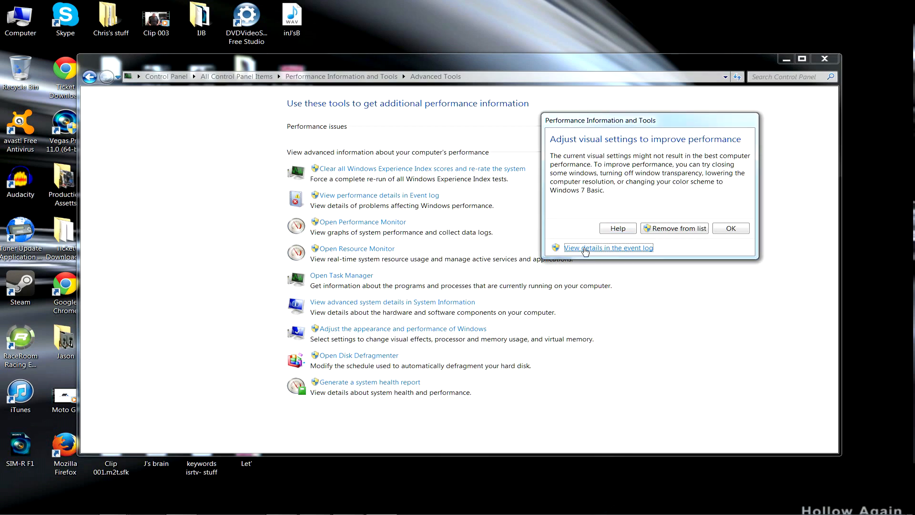
mouse_move(578, 255)
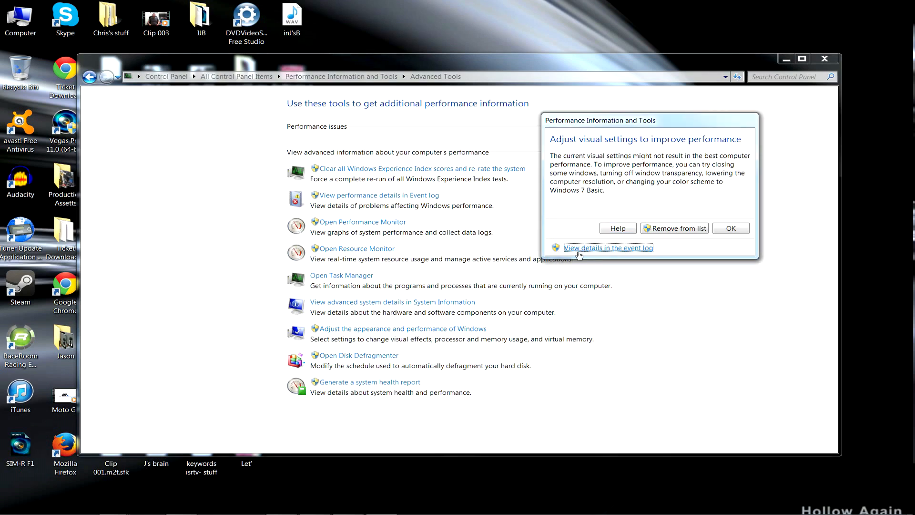
Open the Diagnostics-Performance event log from the visual-settings performance notice
left_click(609, 248)
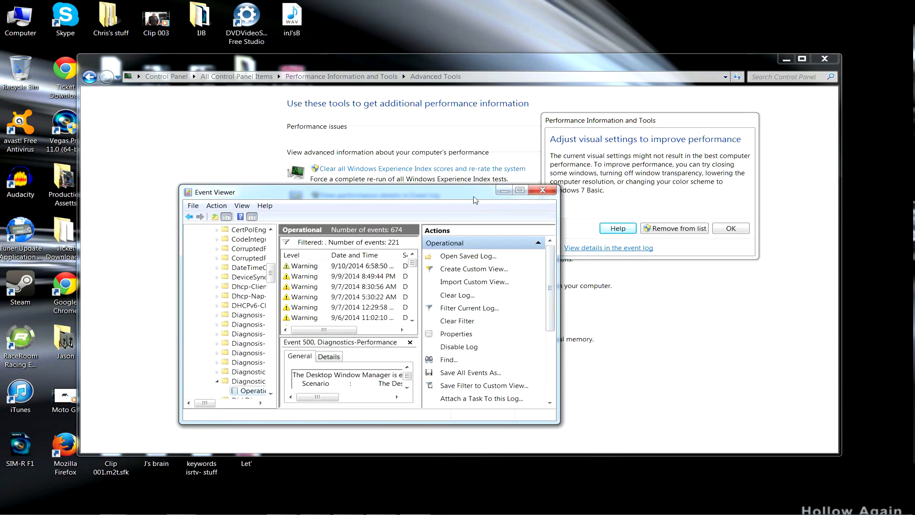
Inspect the 9/9/2014 Desktop Window Manager resource-contention warning in a maximized Event Viewer
left_click(518, 189)
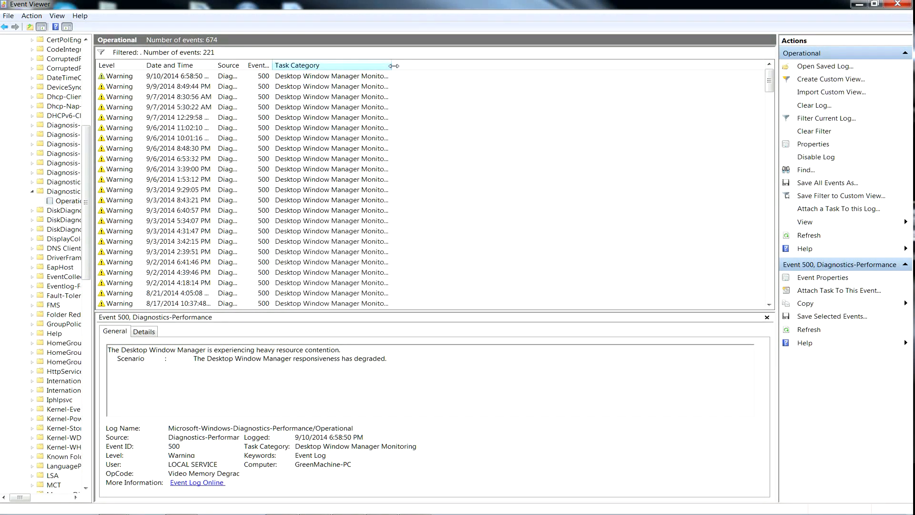
left_click(170, 75)
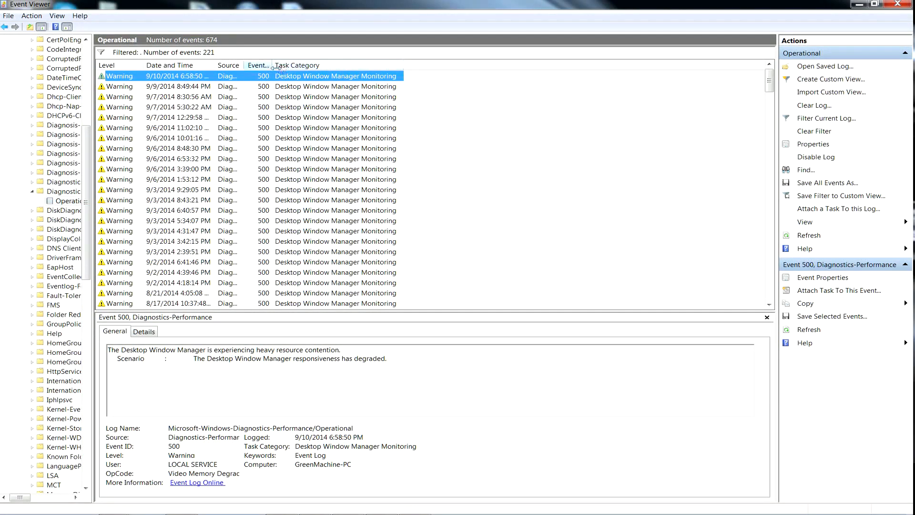
left_click_drag(273, 65, 302, 65)
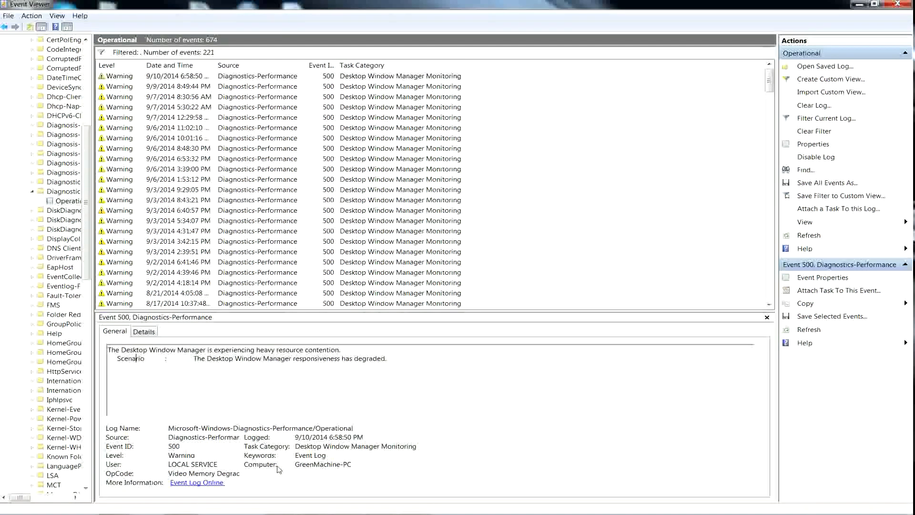
left_click(822, 277)
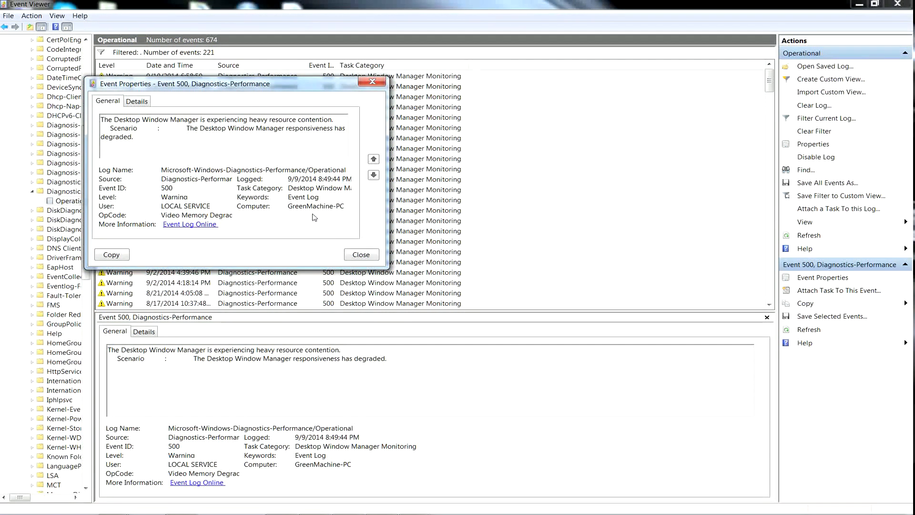
mouse_move(306, 221)
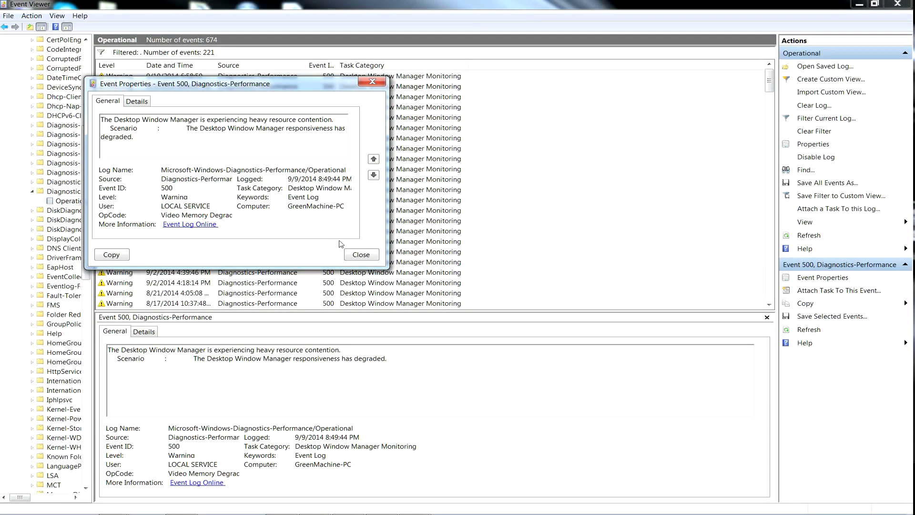
left_click(361, 255)
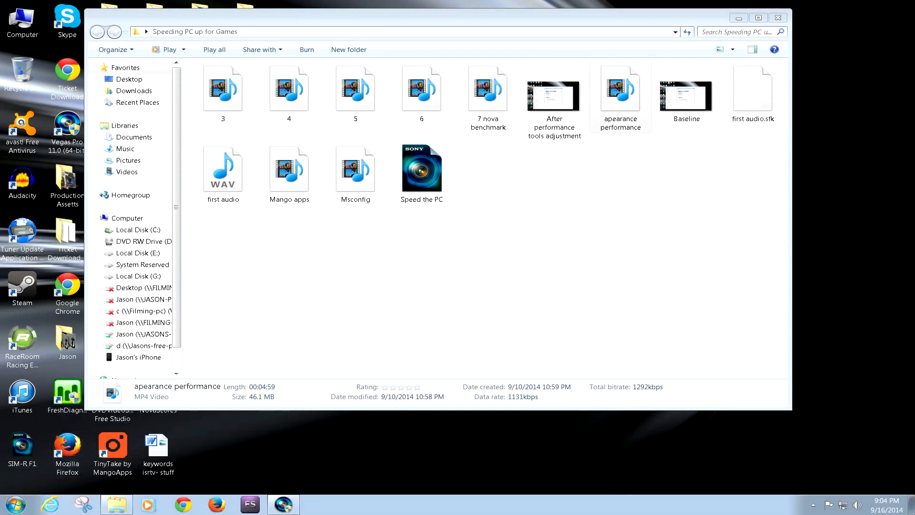
Reach Control Panel from the Start menu and expand its section list in the address bar
left_click(13, 499)
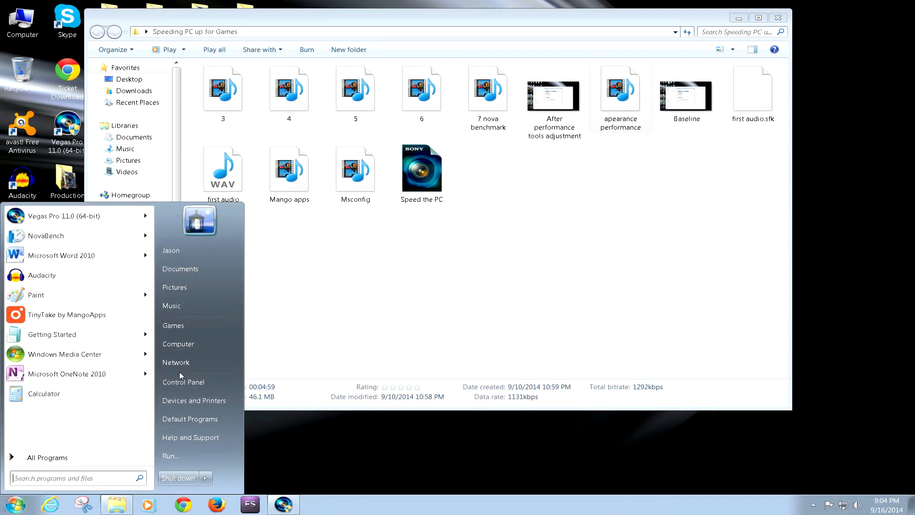
left_click(183, 382)
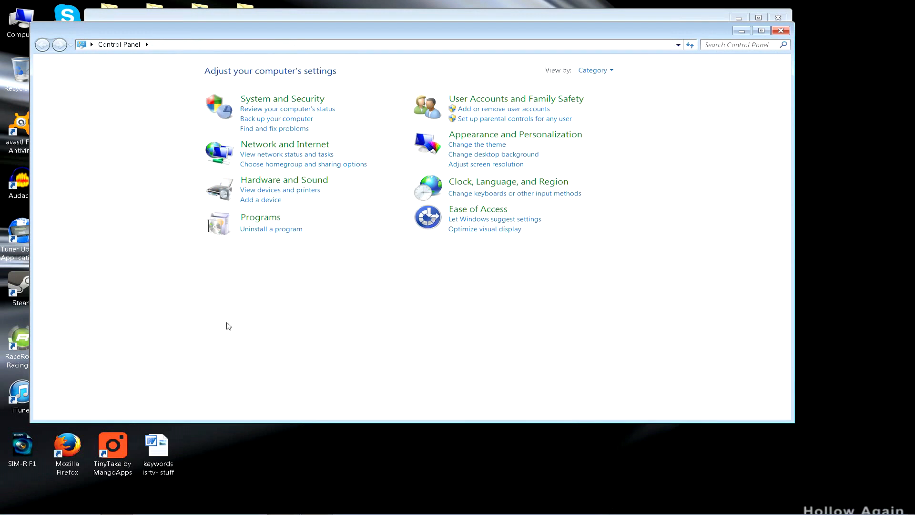
mouse_move(146, 95)
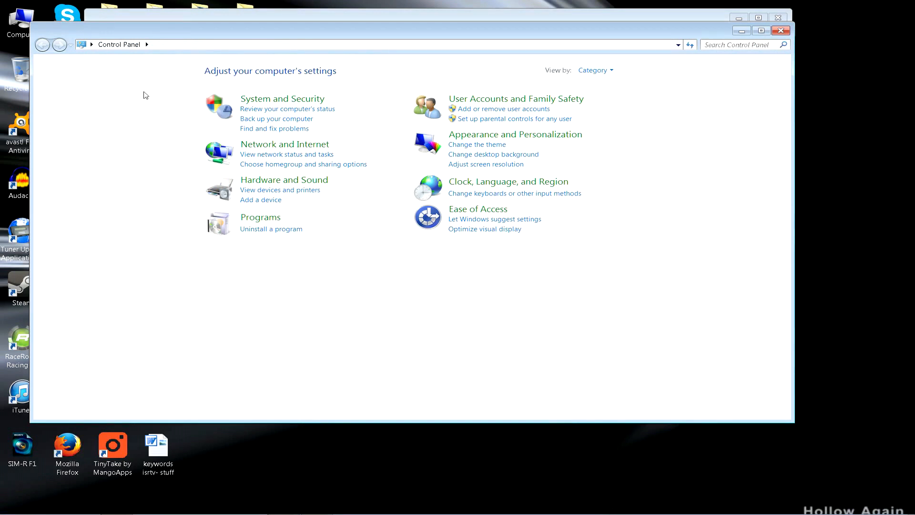
mouse_move(146, 76)
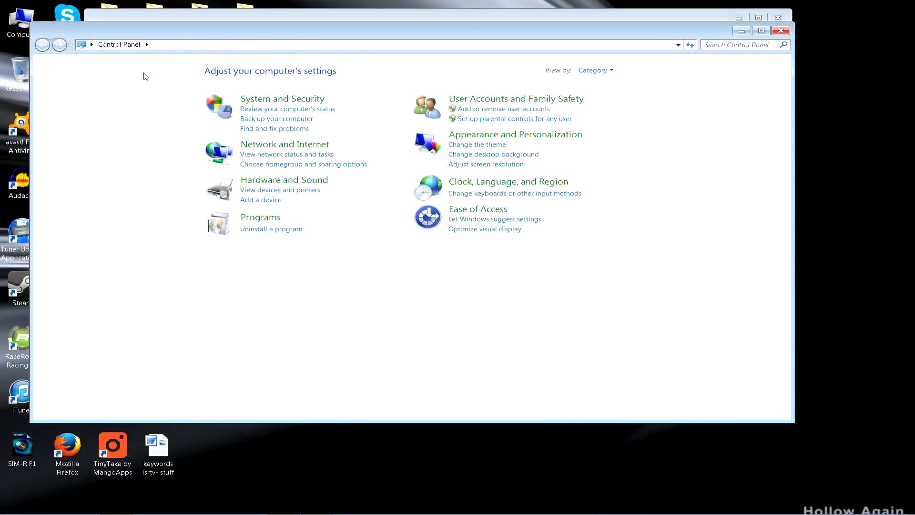
mouse_move(263, 180)
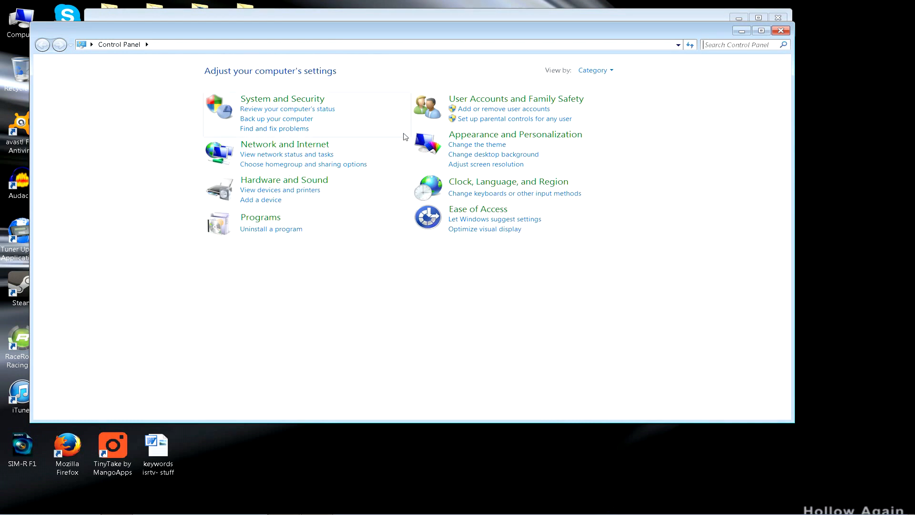
mouse_move(267, 103)
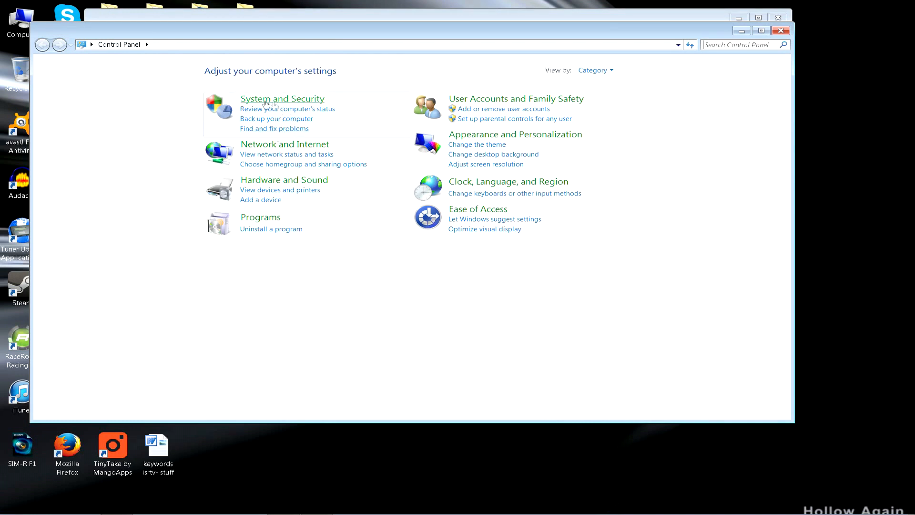
mouse_move(471, 140)
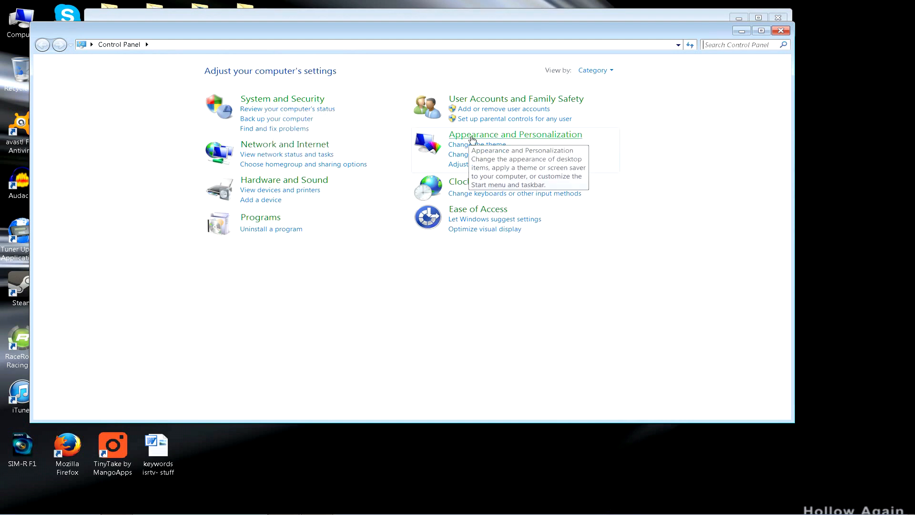
mouse_move(161, 109)
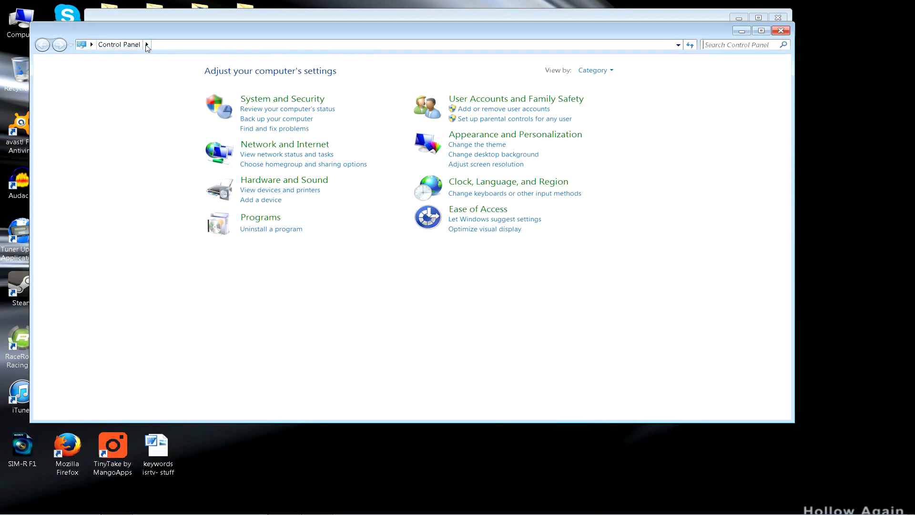
left_click(147, 44)
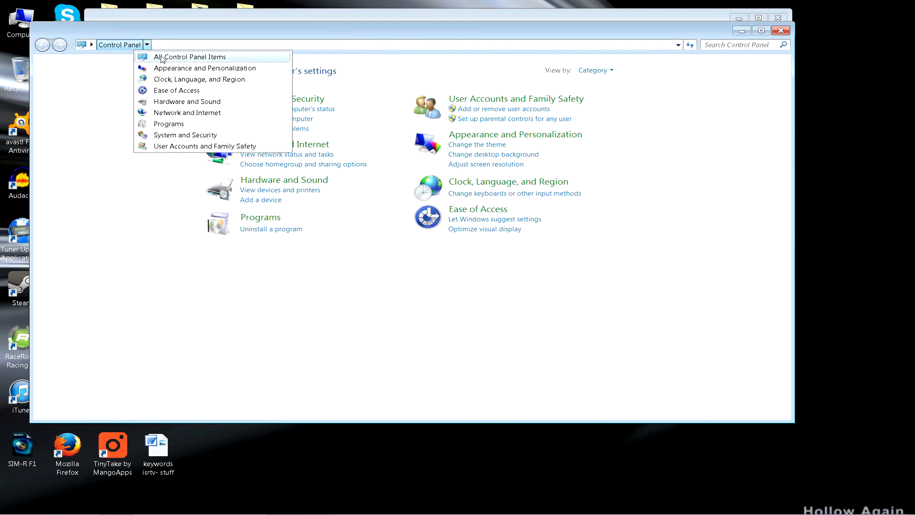
Go from All Control Panel Items to Performance Information and Tools' Advanced tools
left_click(186, 57)
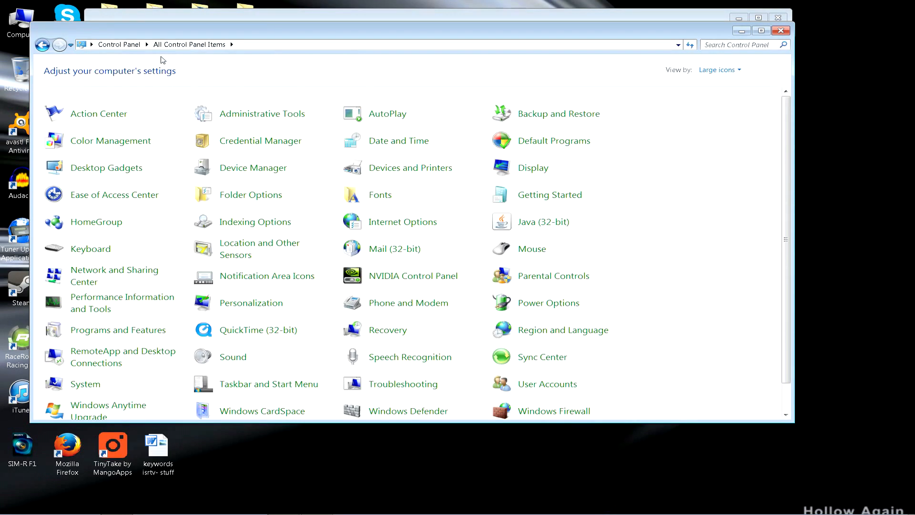
mouse_move(99, 299)
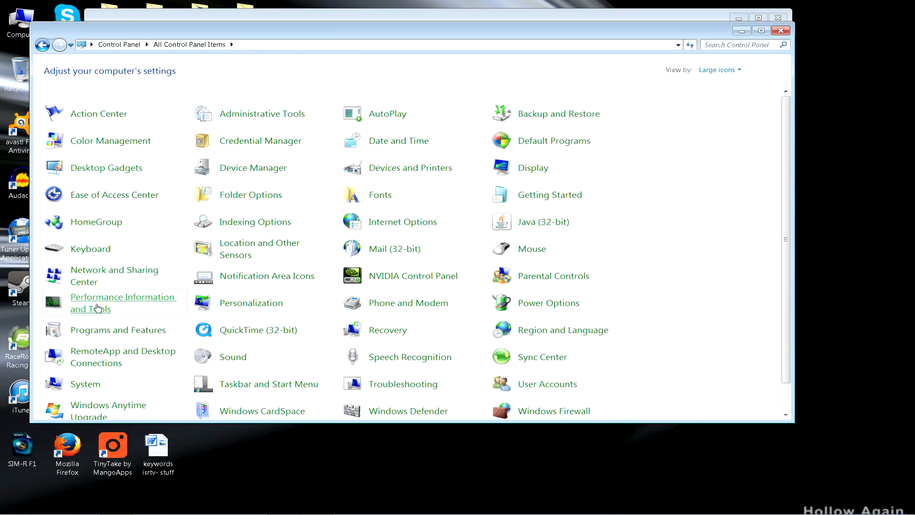
mouse_move(97, 303)
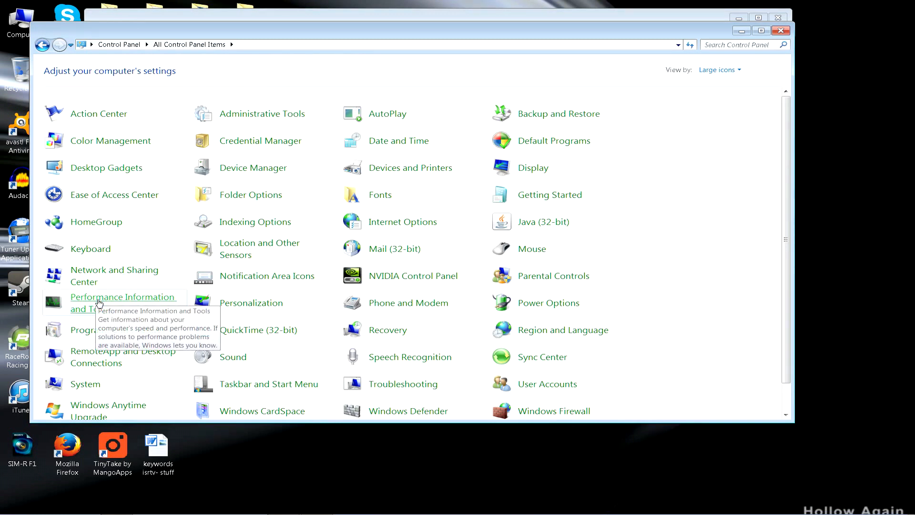
left_click(122, 296)
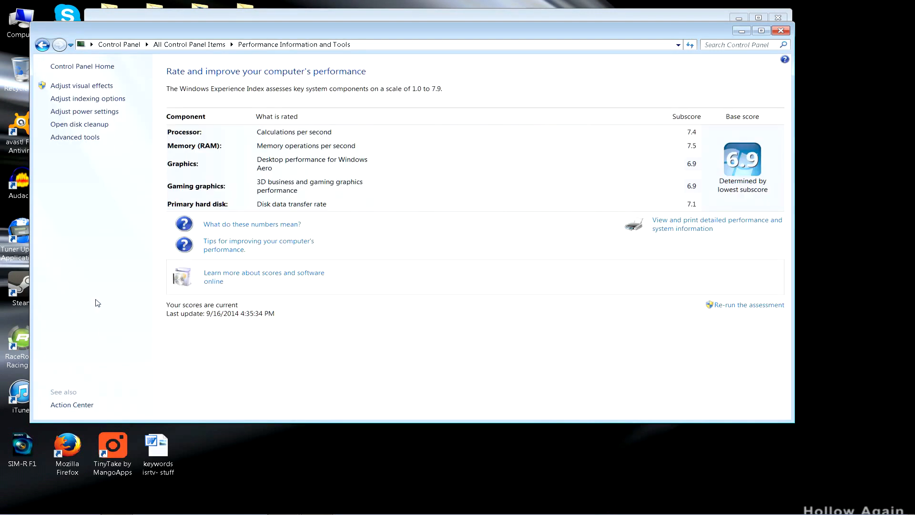
mouse_move(287, 339)
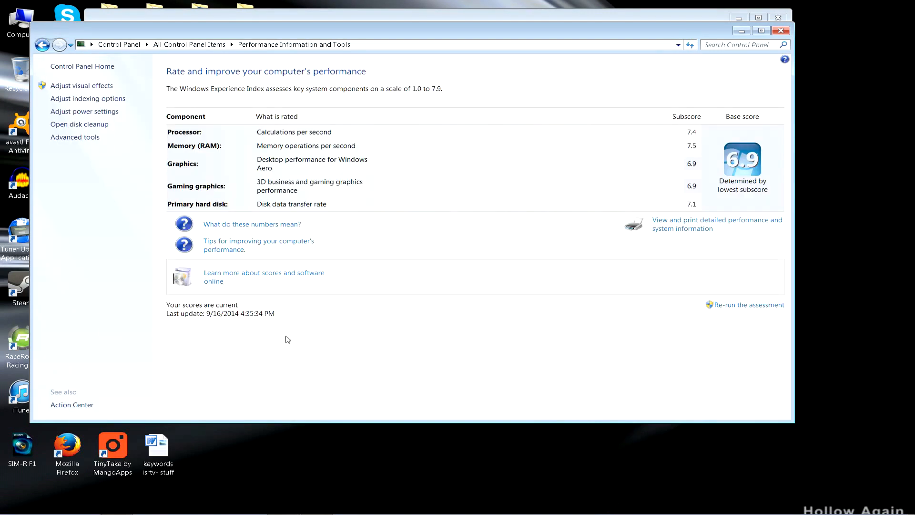
mouse_move(125, 140)
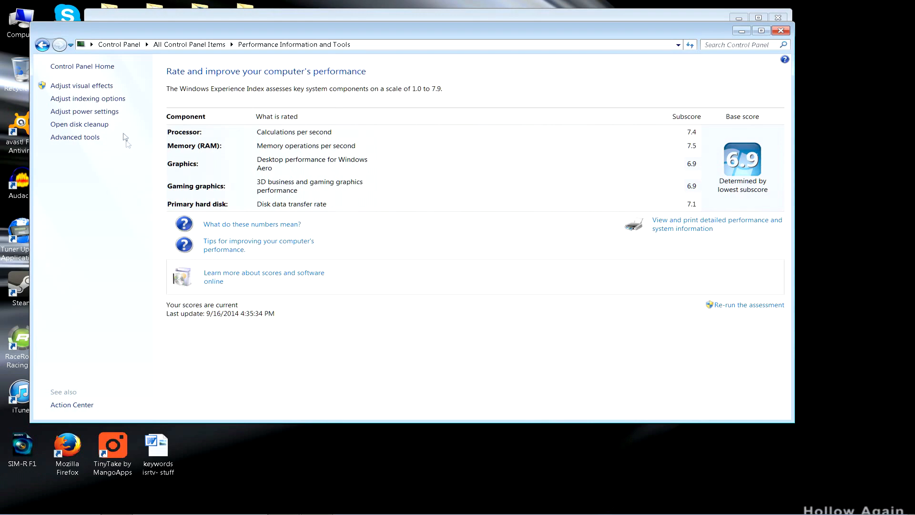
left_click(81, 86)
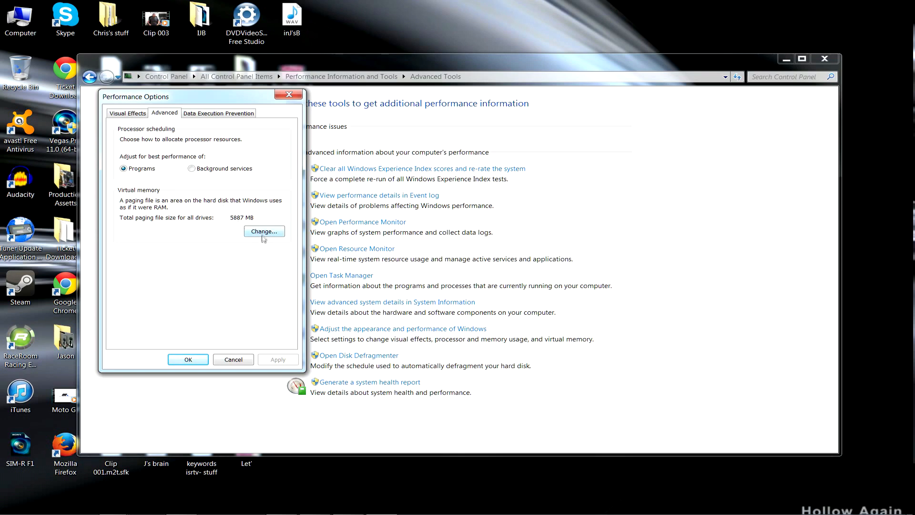
Turn off automatic paging management and set drive C to custom 8000–10000 MB
left_click(264, 231)
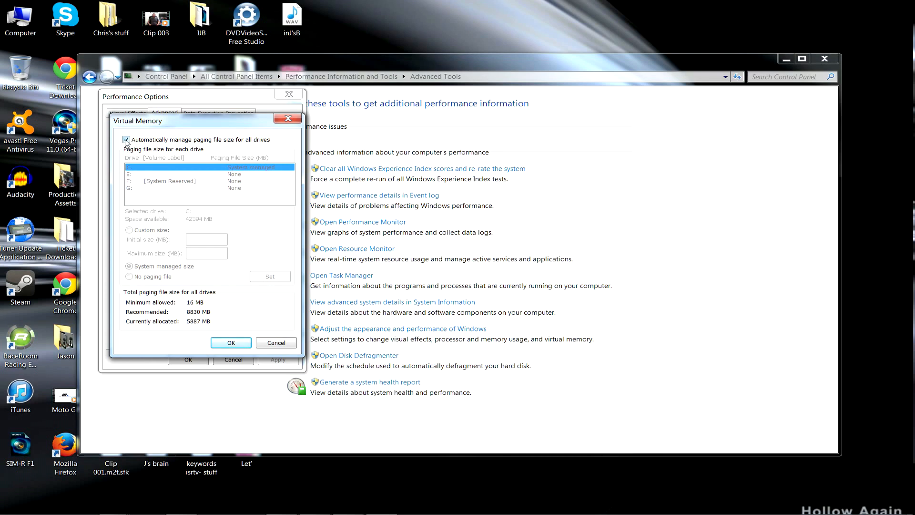
left_click(126, 140)
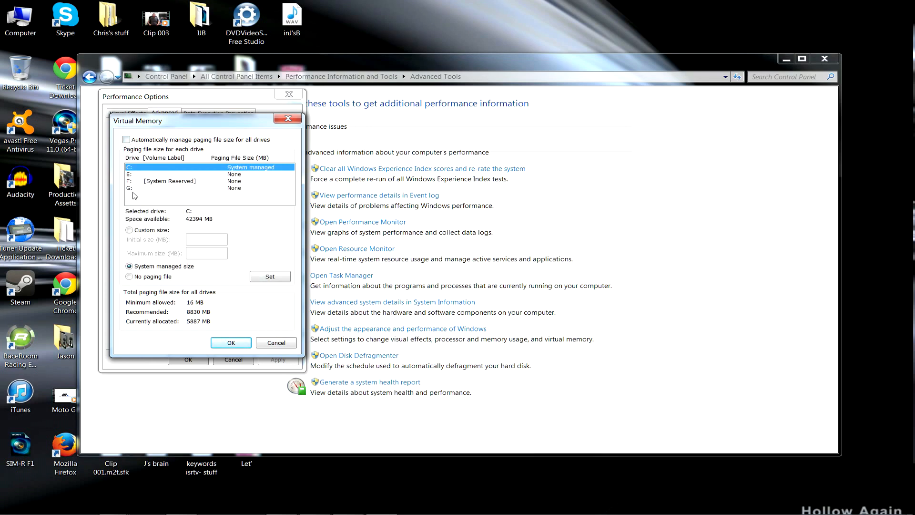
left_click(129, 230)
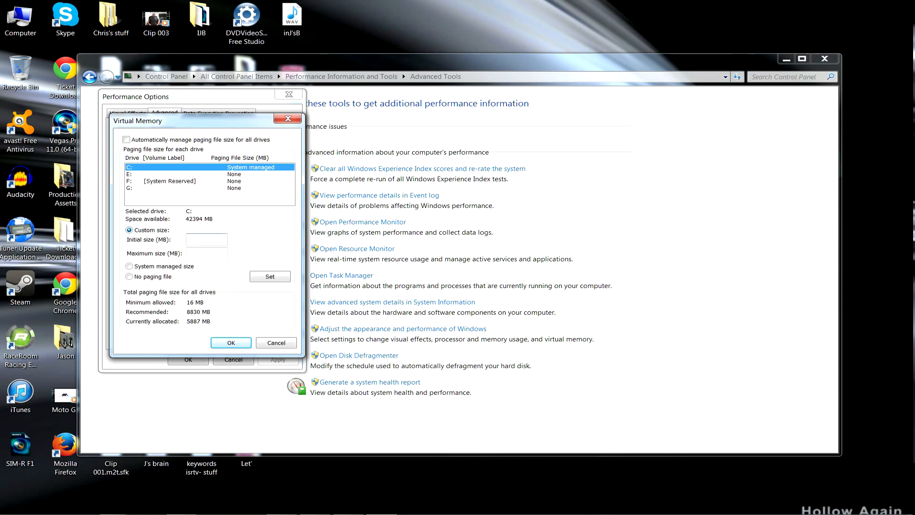
mouse_move(193, 328)
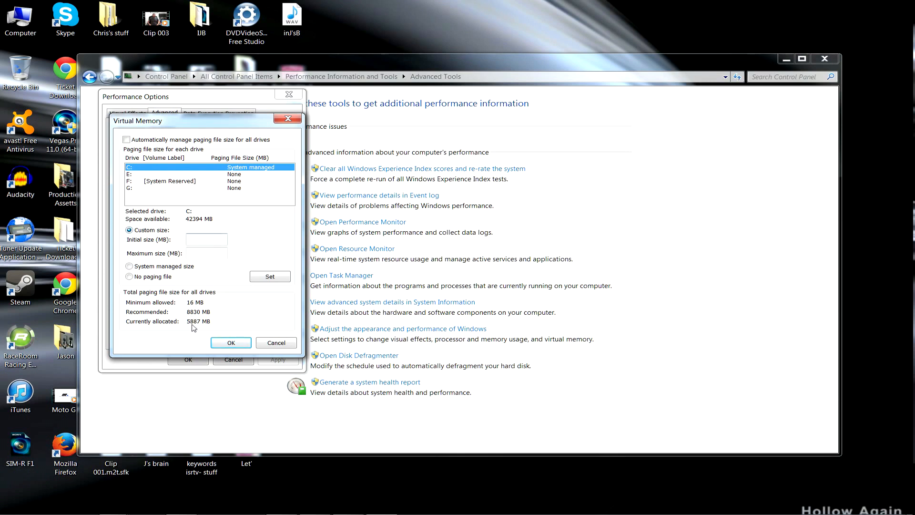
left_click(207, 239)
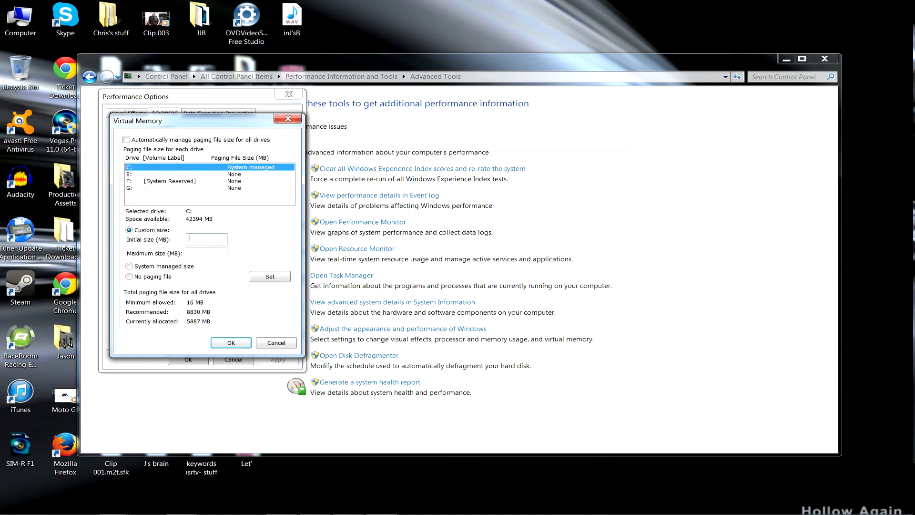
type("1")
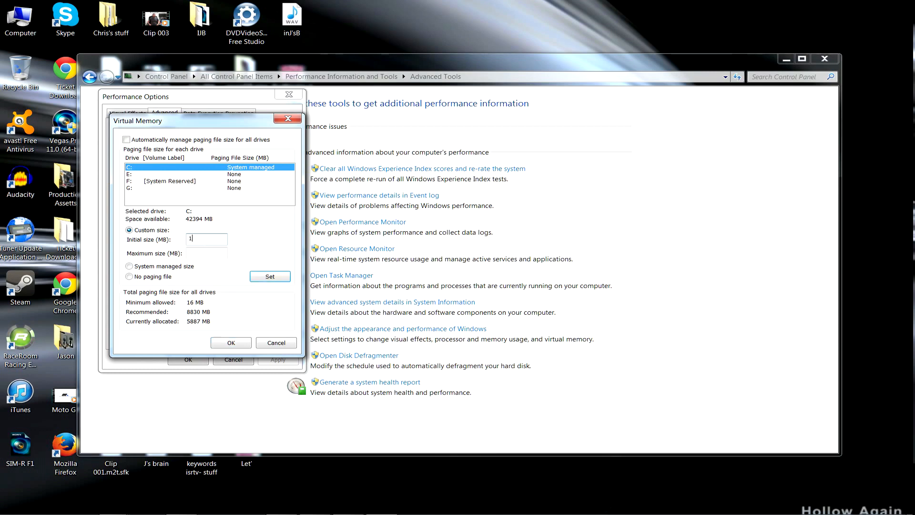
type("000")
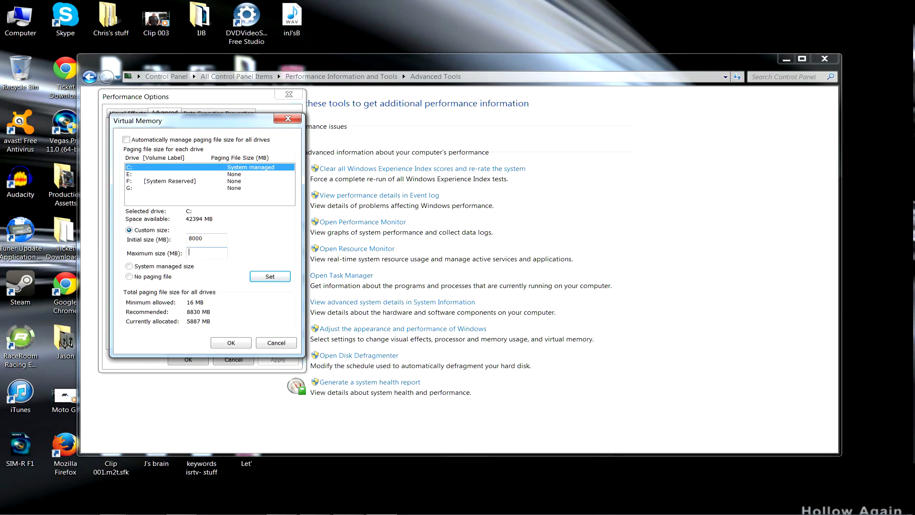
type("10000")
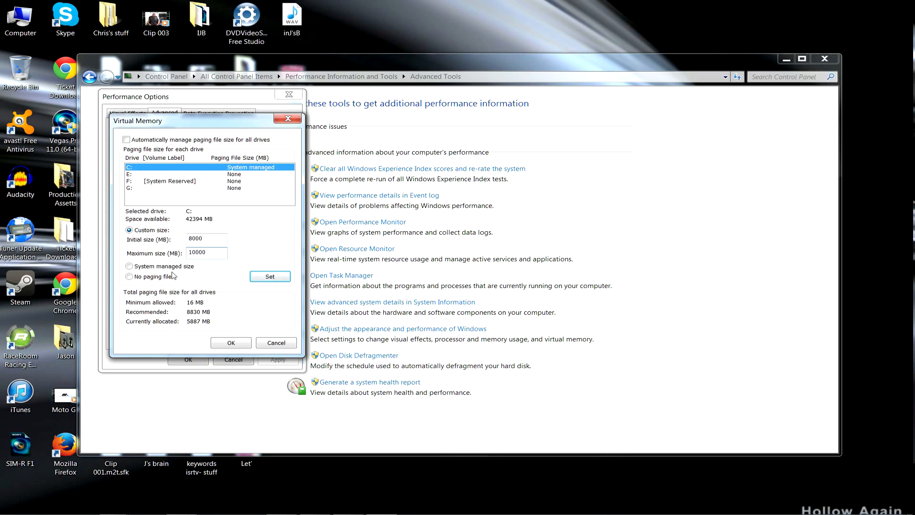
left_click(269, 276)
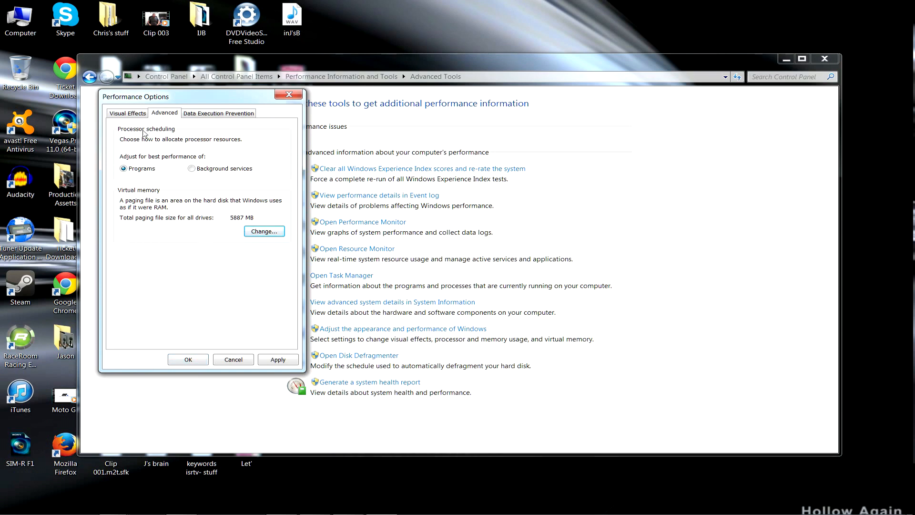
Apply the 'Adjust for best performance' visual effects preset and close Performance Options
left_click(128, 113)
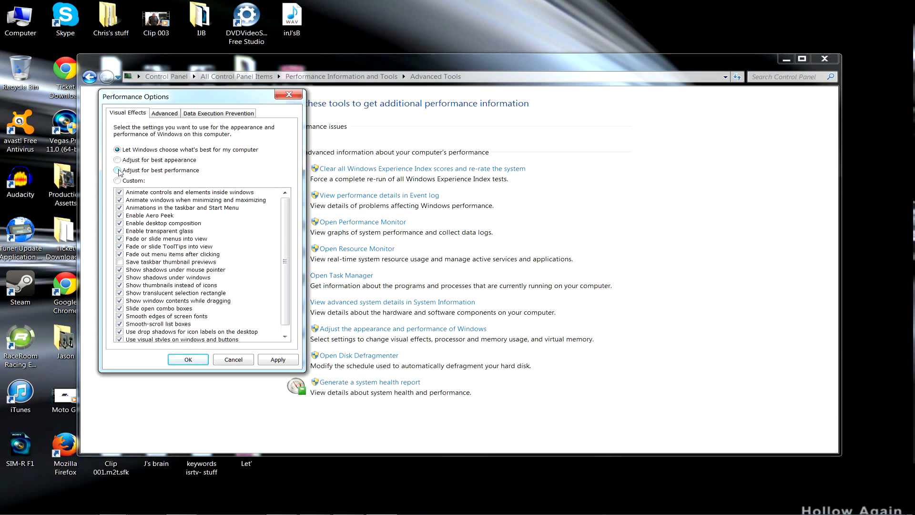
left_click(117, 171)
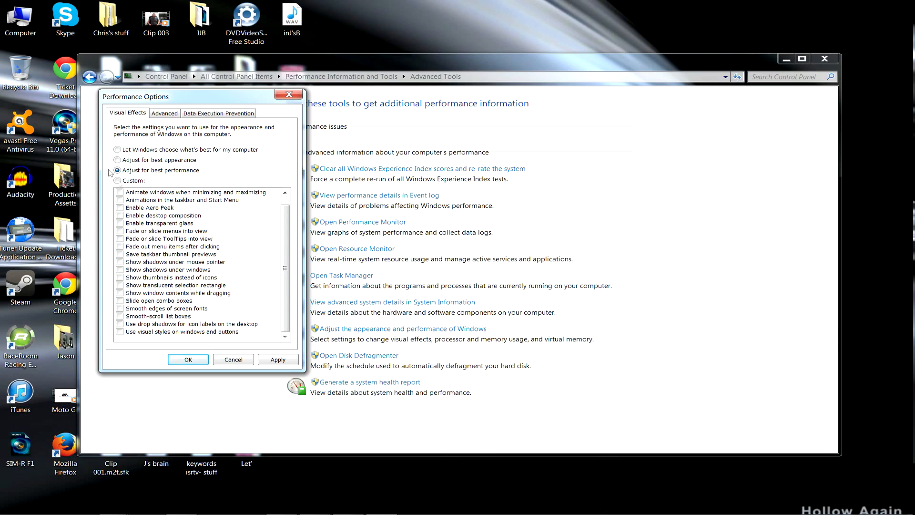
left_click(117, 180)
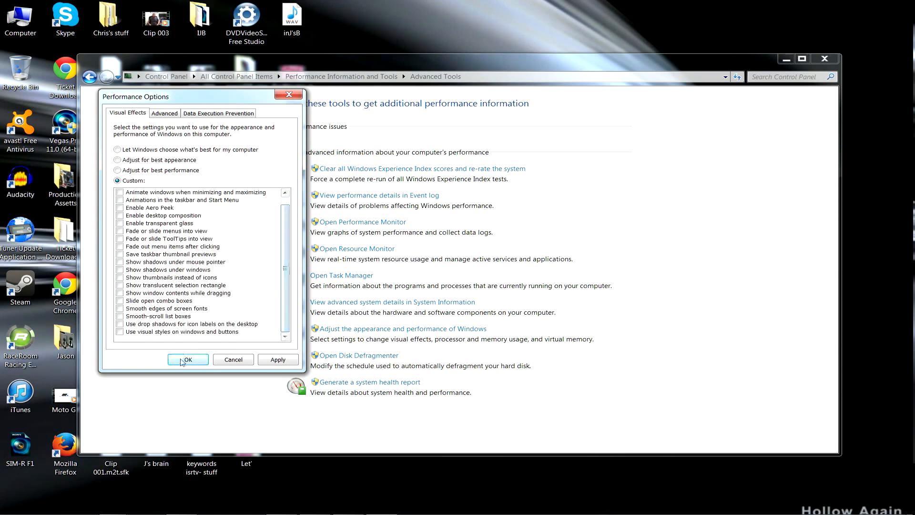
left_click(188, 359)
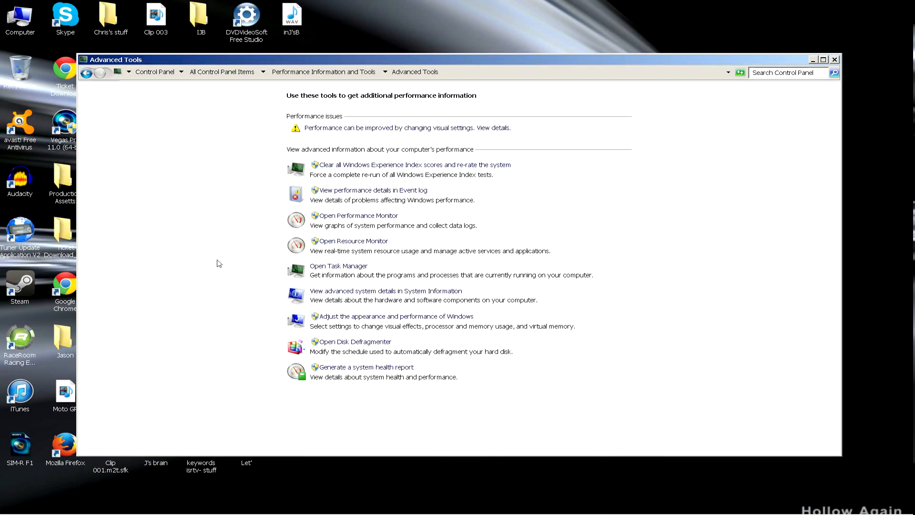
mouse_move(219, 254)
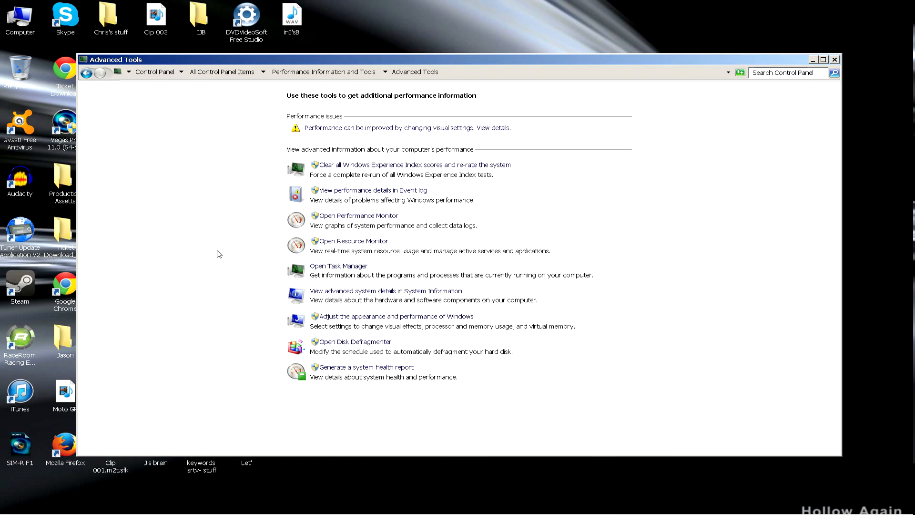
mouse_move(219, 243)
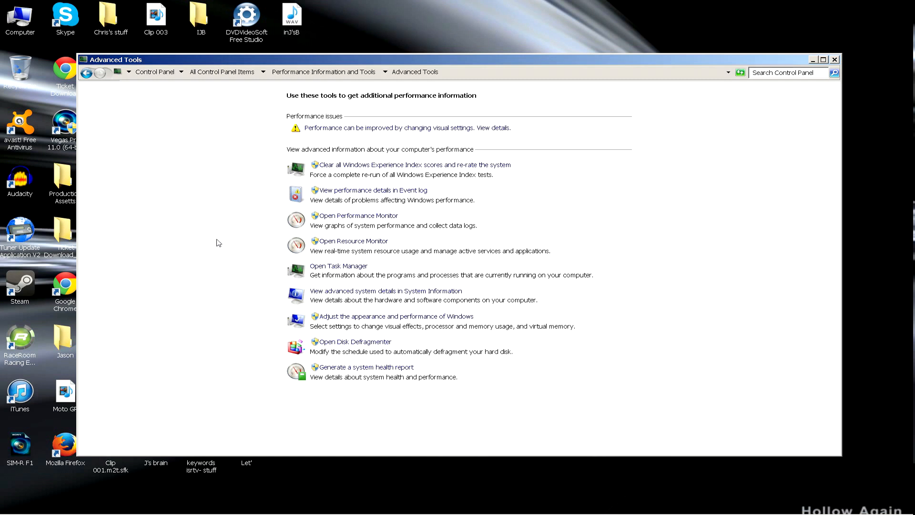
Re-enable 'Use visual styles on windows and buttons' in Performance Options and apply it
left_click(395, 315)
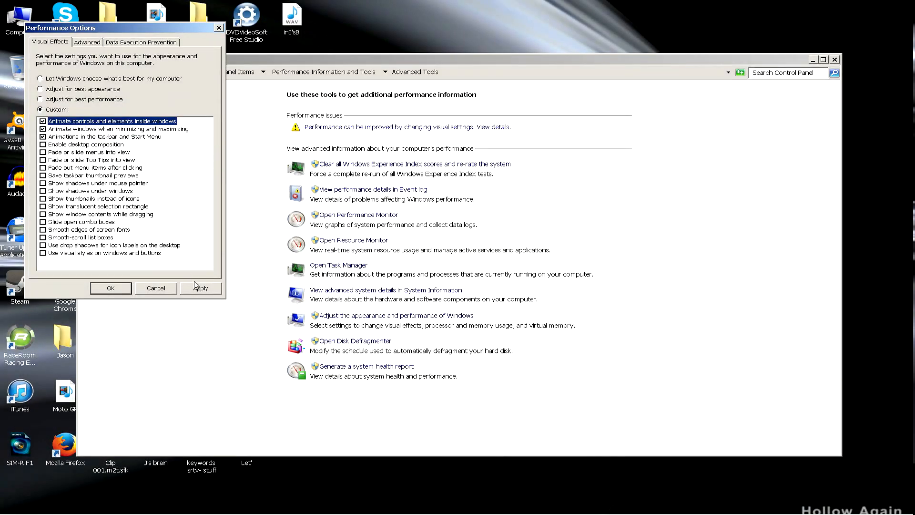
mouse_move(62, 241)
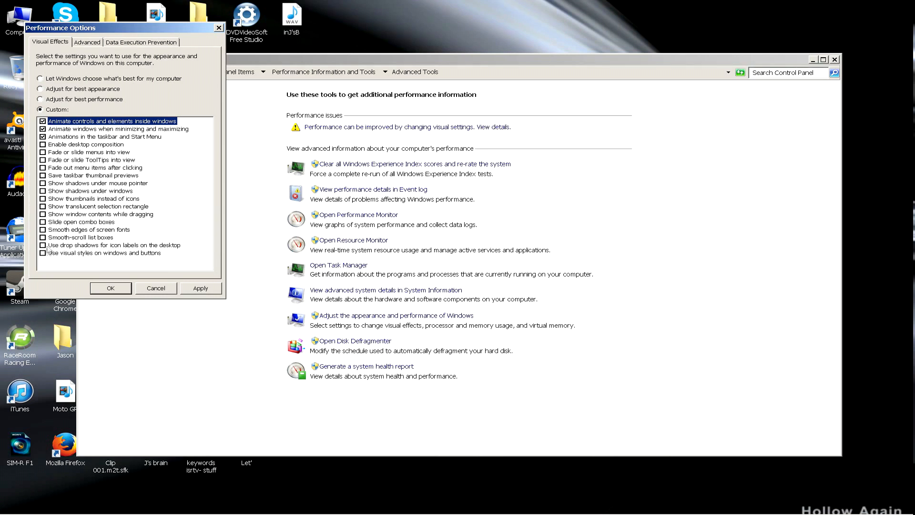
left_click(43, 253)
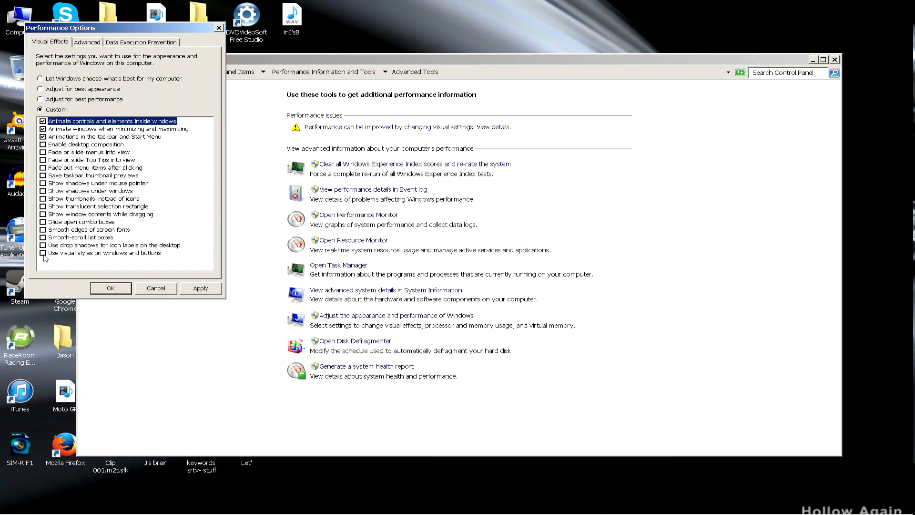
left_click(43, 253)
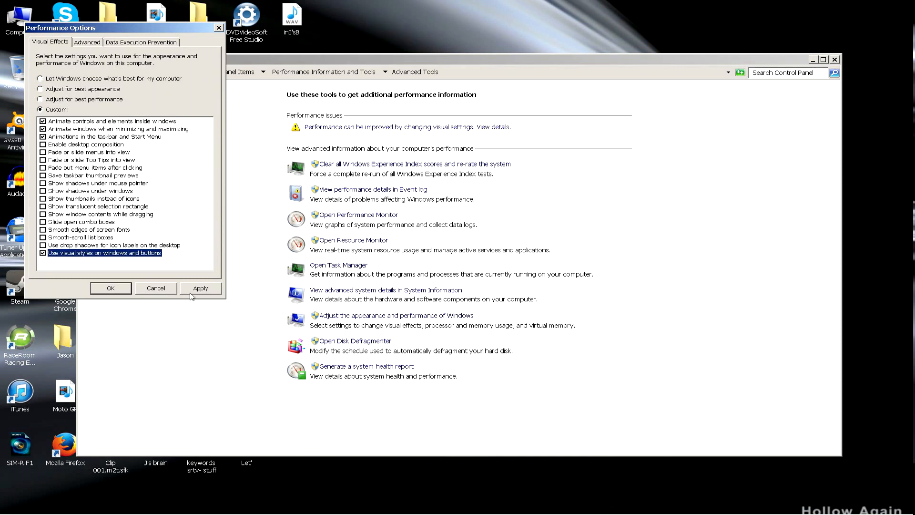
left_click(200, 288)
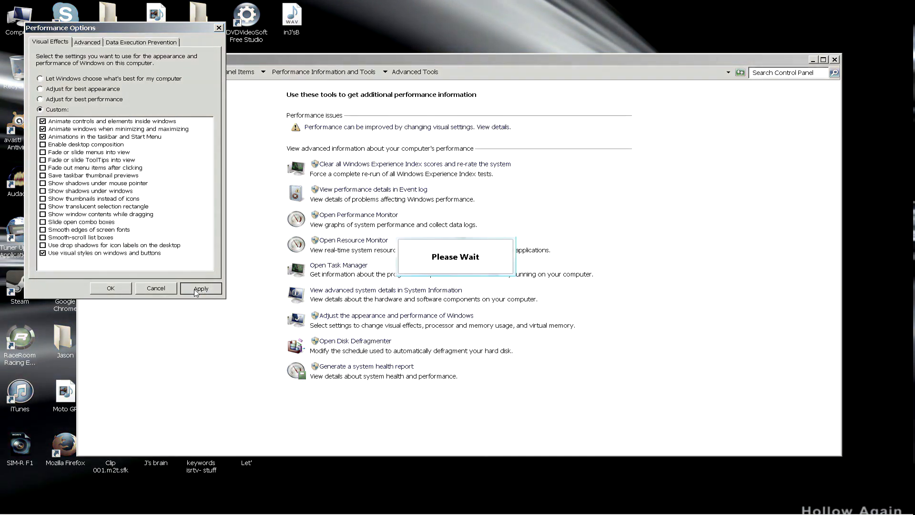
left_click(202, 288)
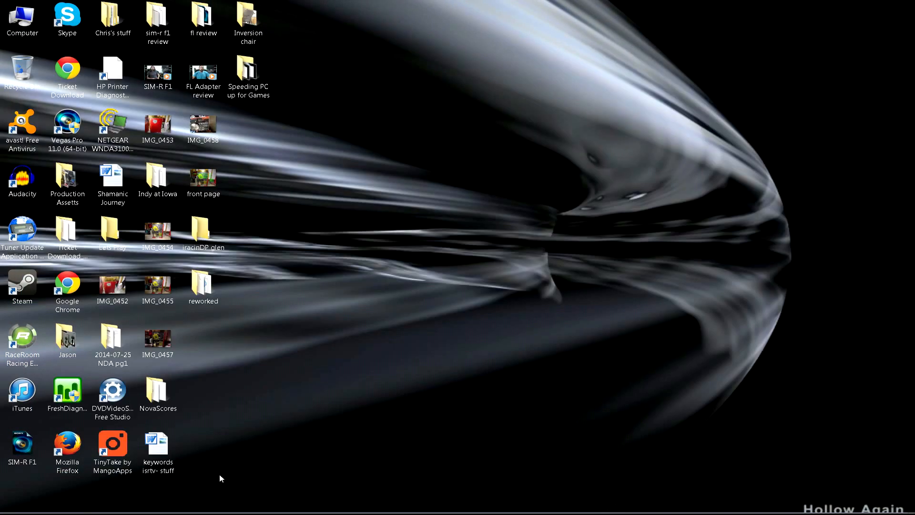
Launch msconfig through the Start menu's Run dialog
left_click(8, 504)
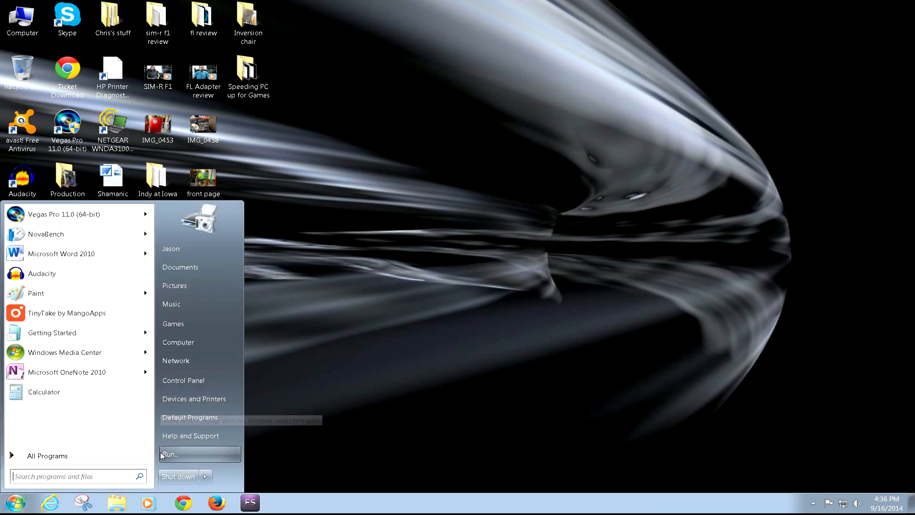
left_click(190, 455)
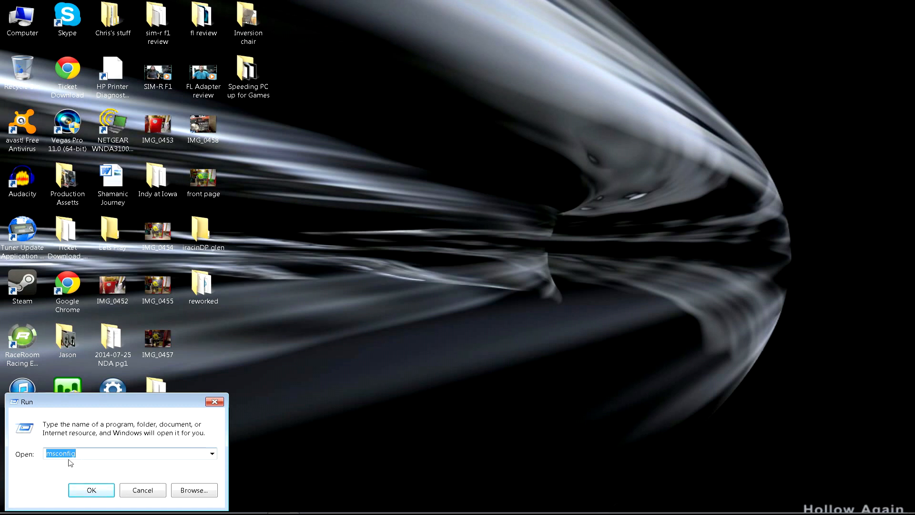
left_click(92, 490)
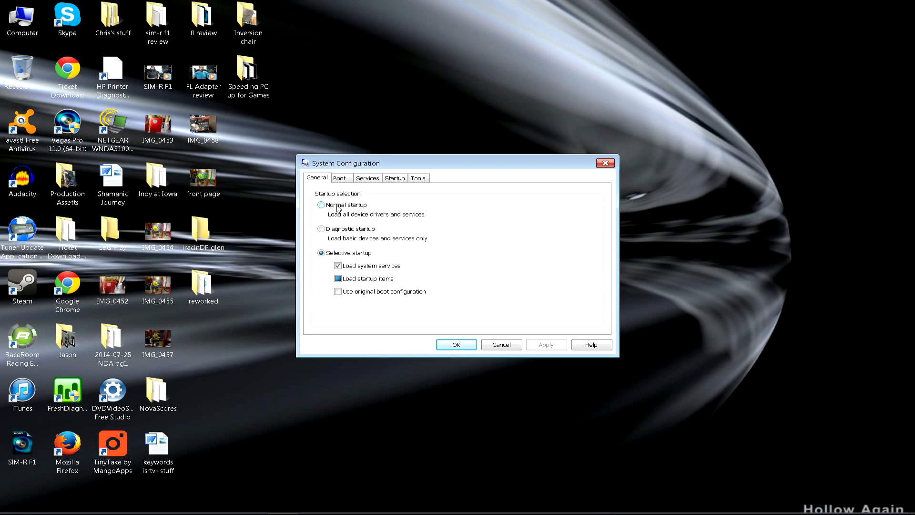
mouse_move(367, 216)
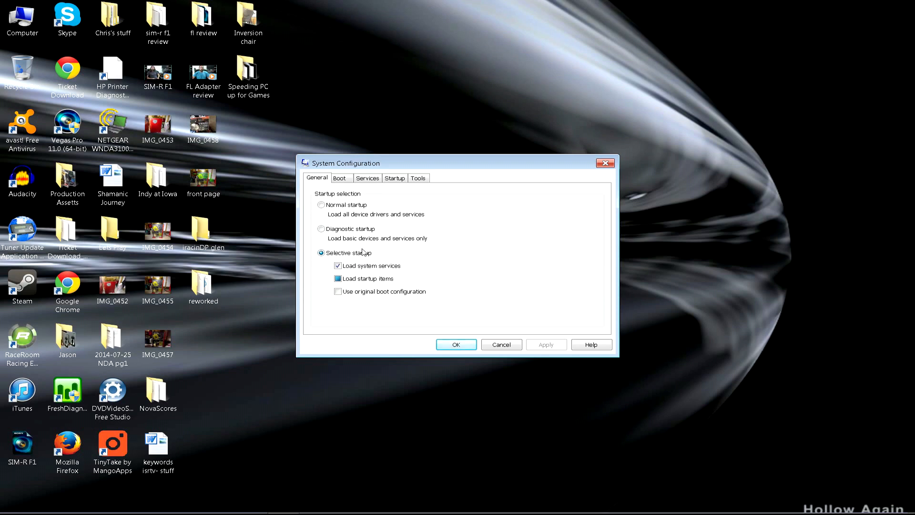
Untick Apple Push, UA and the other unwanted entries in the startup list
left_click(394, 178)
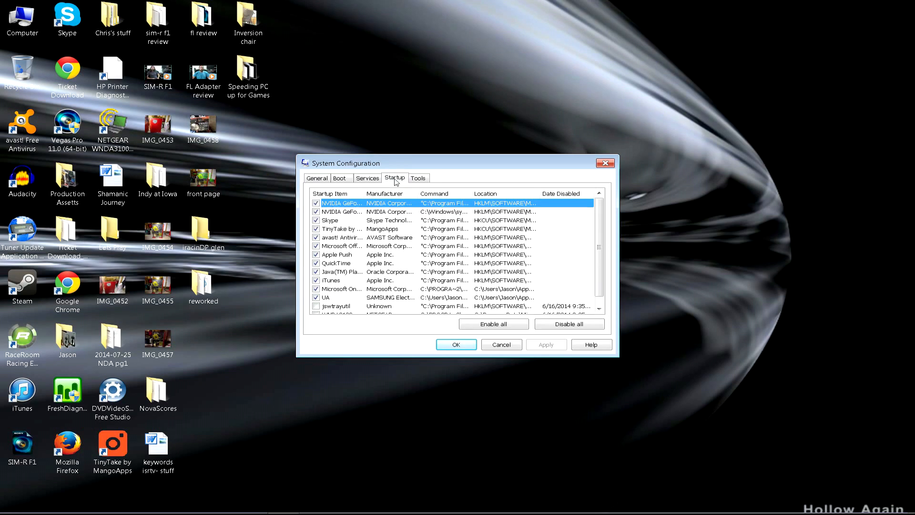
mouse_move(574, 237)
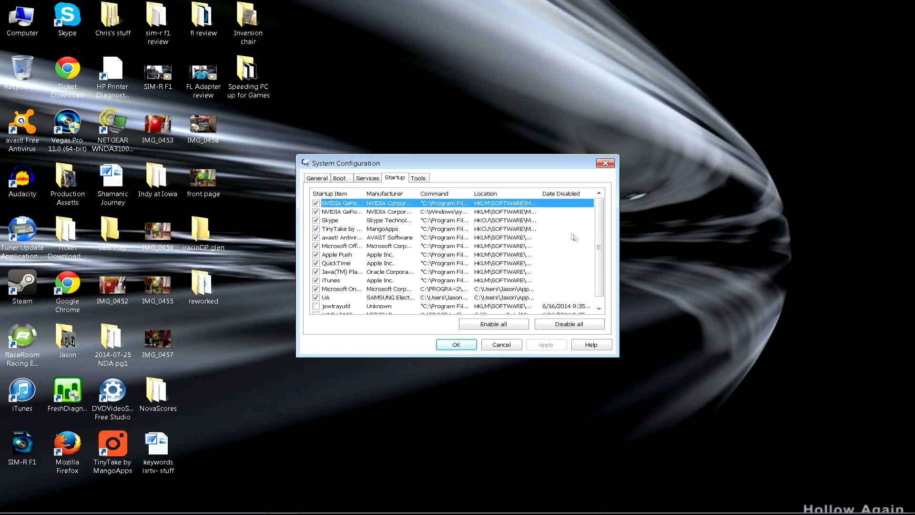
mouse_move(592, 252)
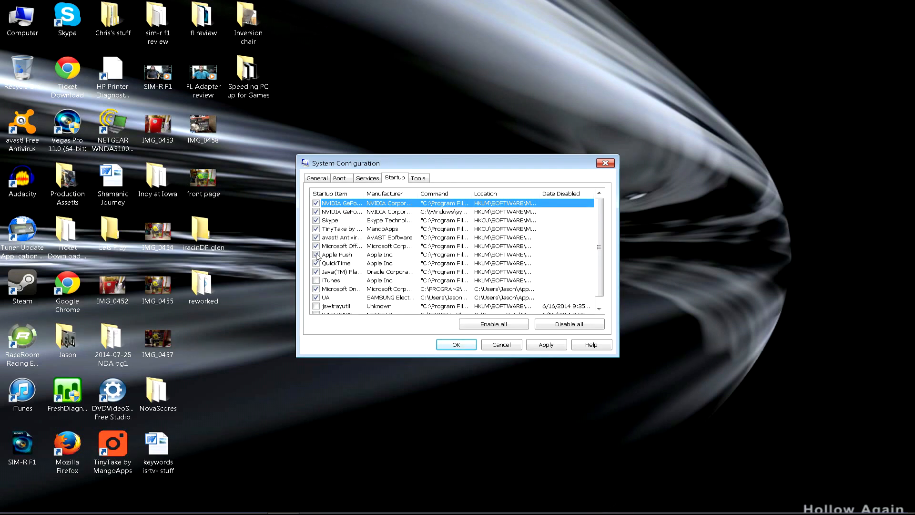
left_click(316, 255)
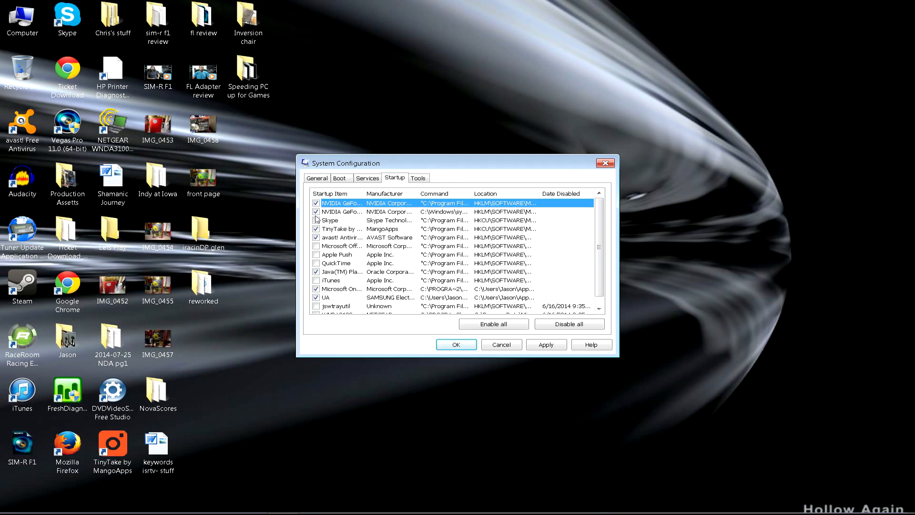
mouse_move(487, 212)
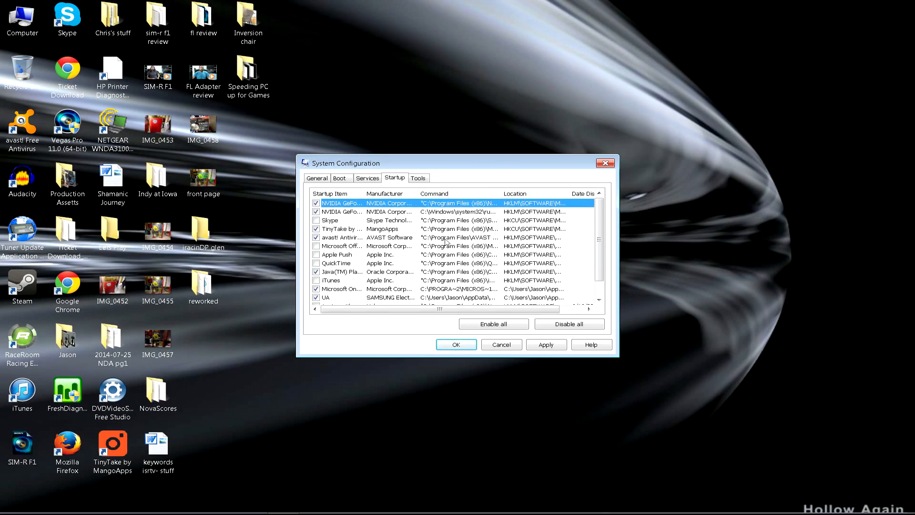
scroll("down", 3)
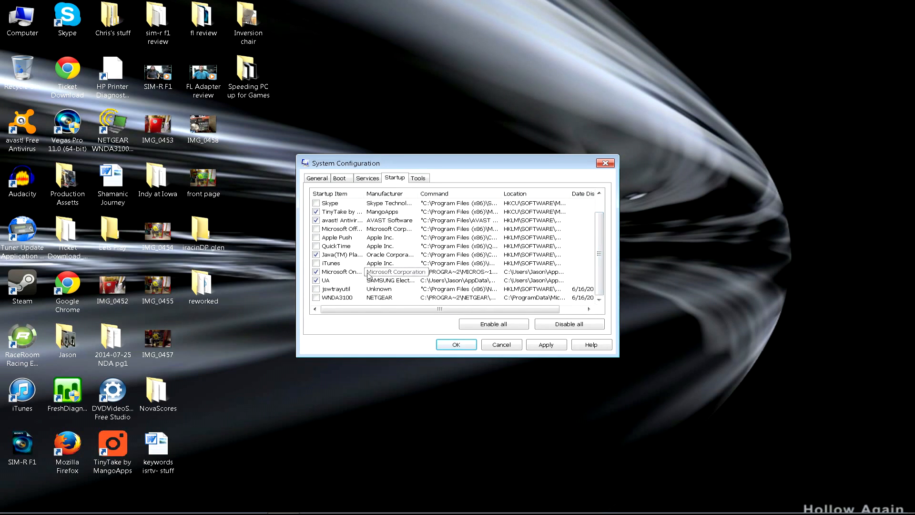
mouse_move(560, 272)
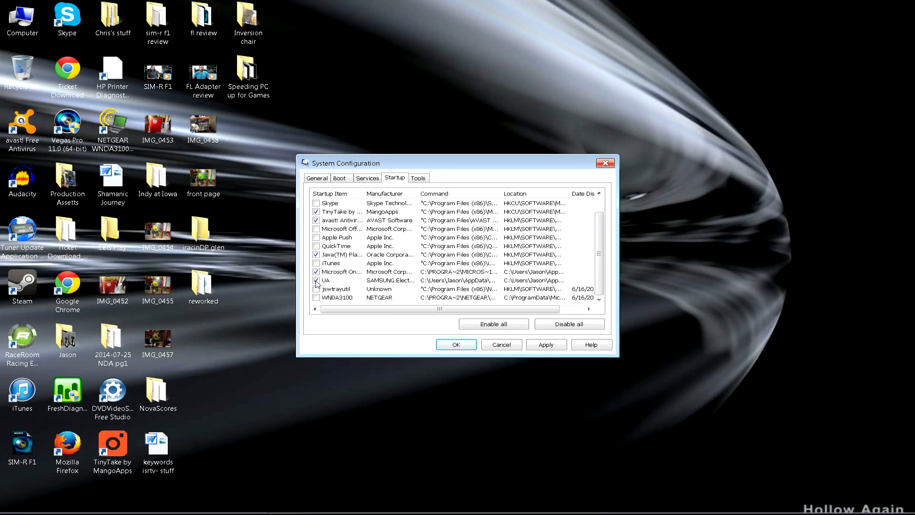
left_click(316, 280)
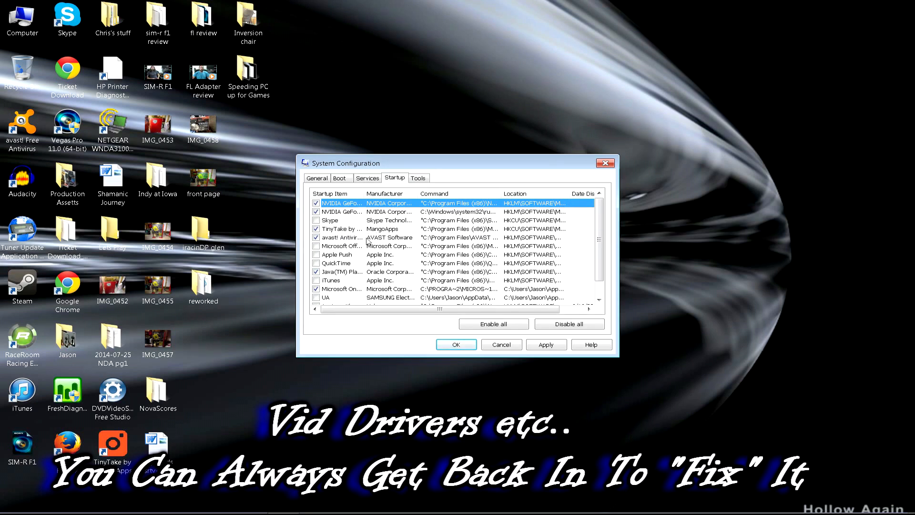
Switch back to System Configuration's General tab to review Selective startup
left_click(418, 178)
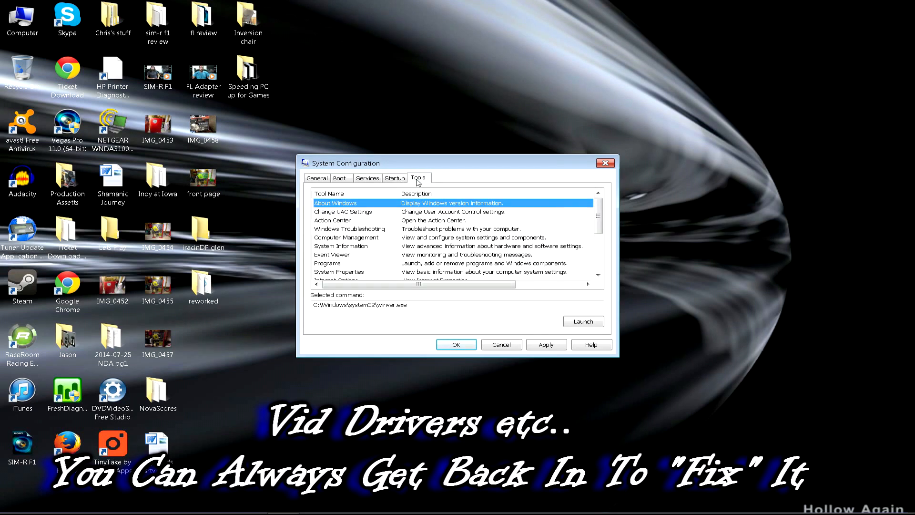
scroll("down", 3)
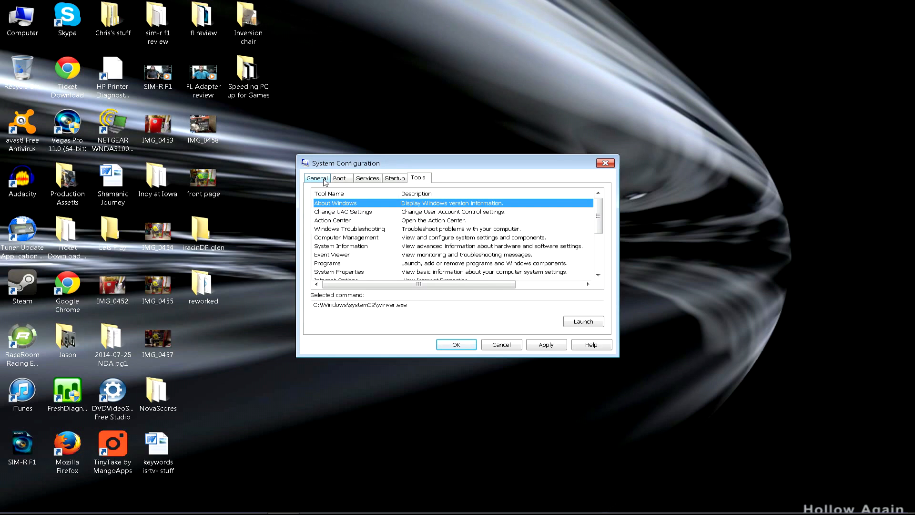
left_click(317, 177)
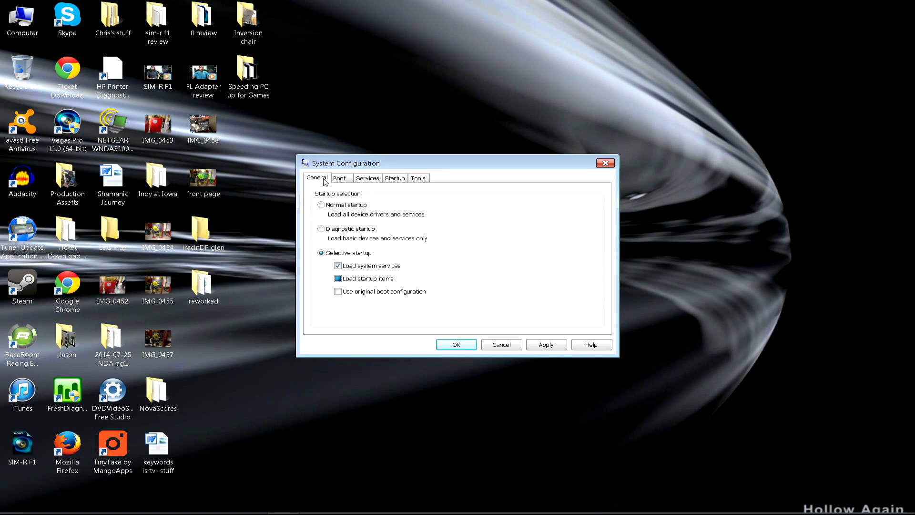
mouse_move(421, 300)
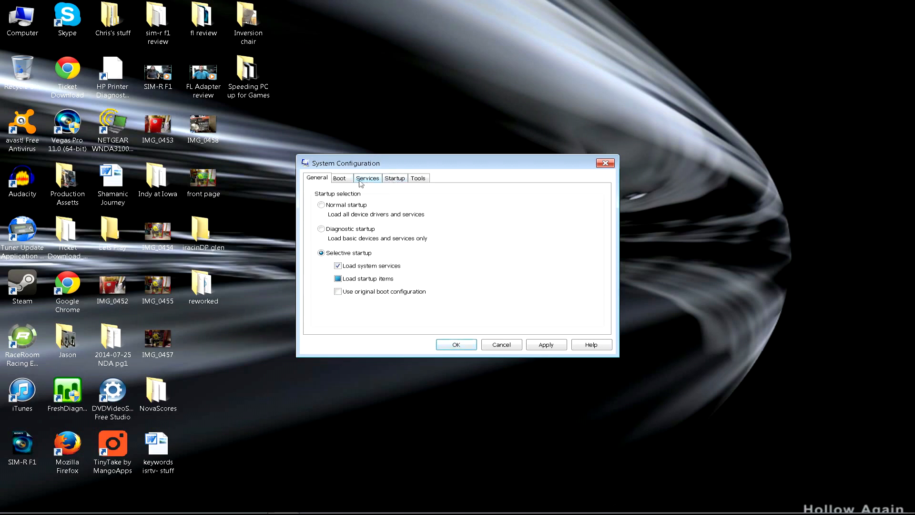
Review the Services list and Boot options, then return to General and confirm selective startup with OK
left_click(367, 178)
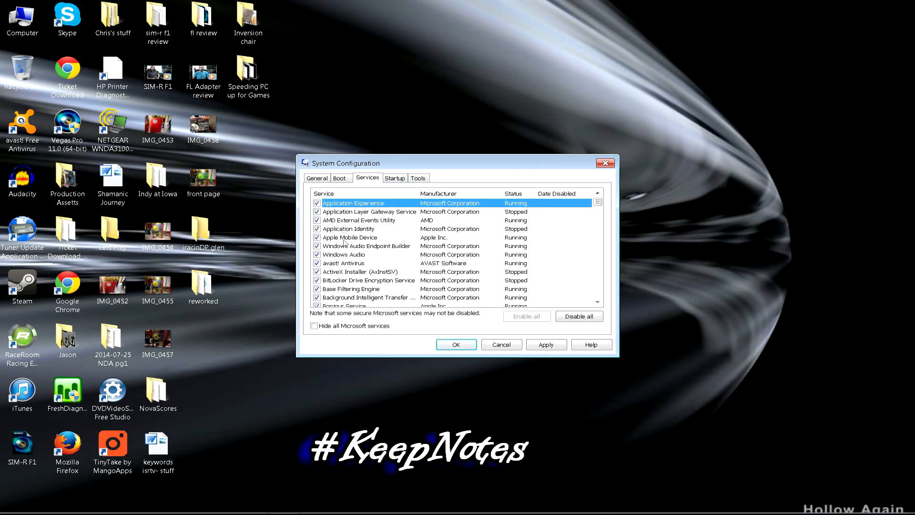
mouse_move(346, 239)
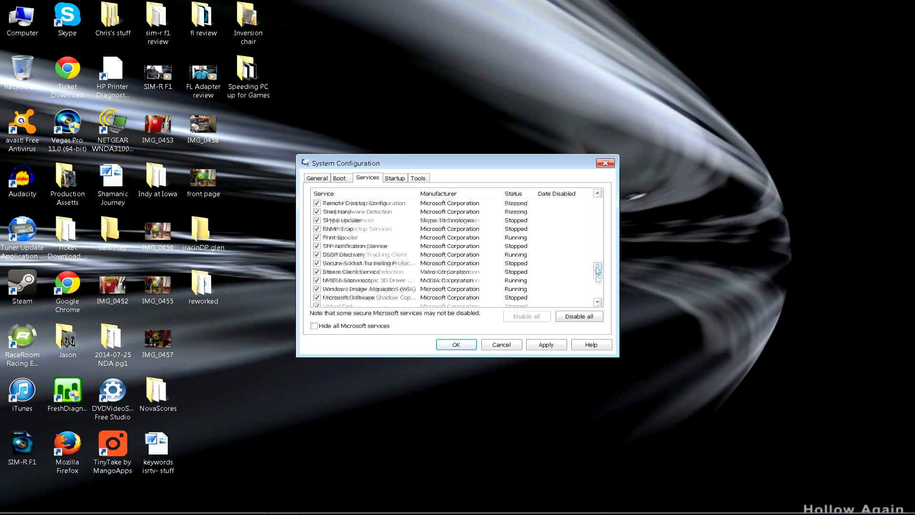
scroll("down", 3)
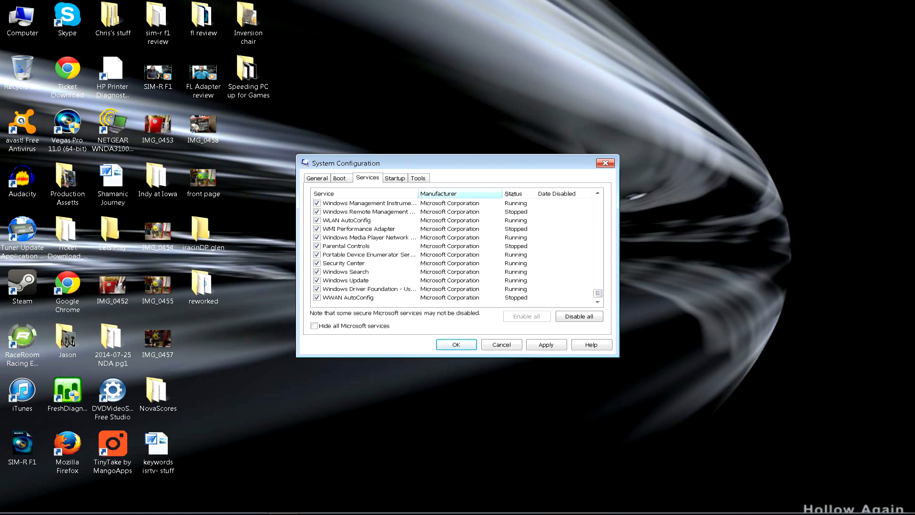
left_click(341, 178)
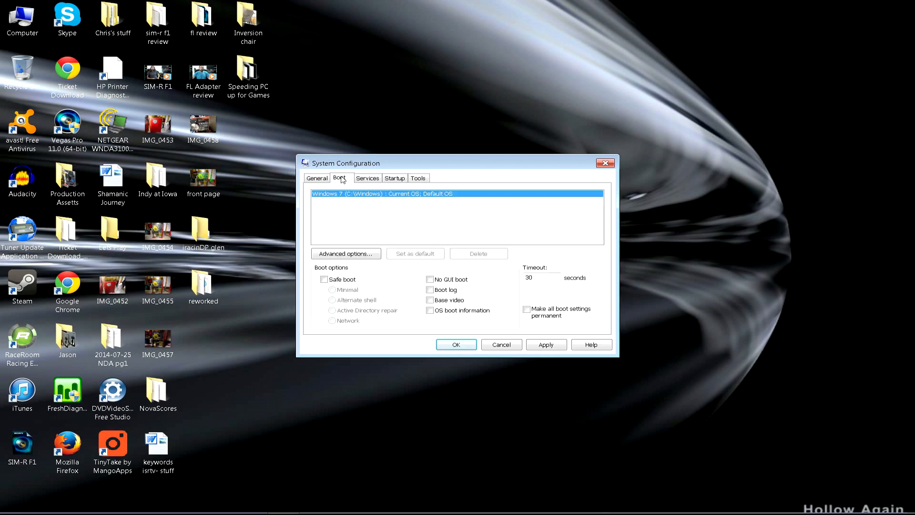
mouse_move(362, 212)
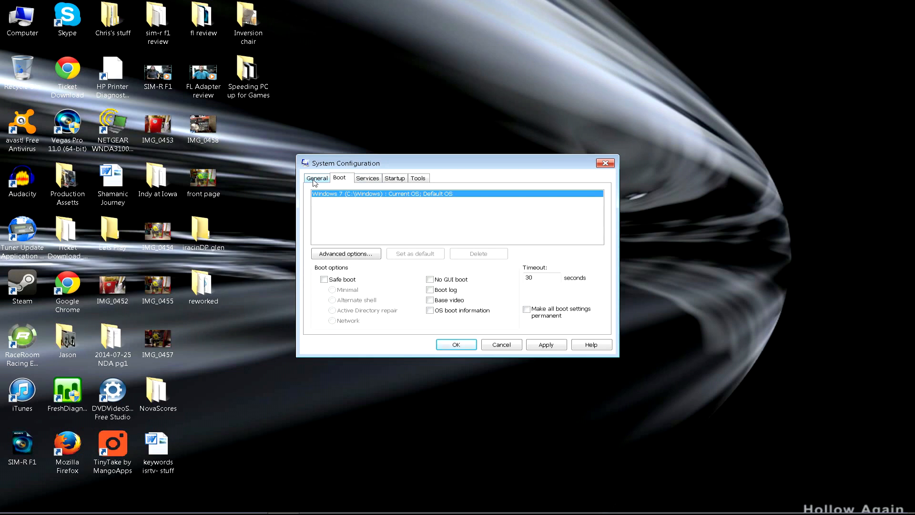
left_click(317, 178)
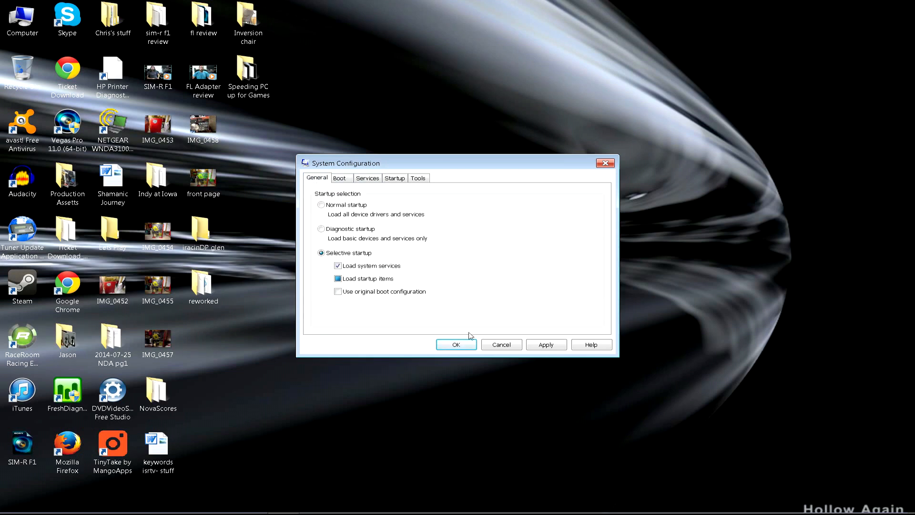
left_click(456, 344)
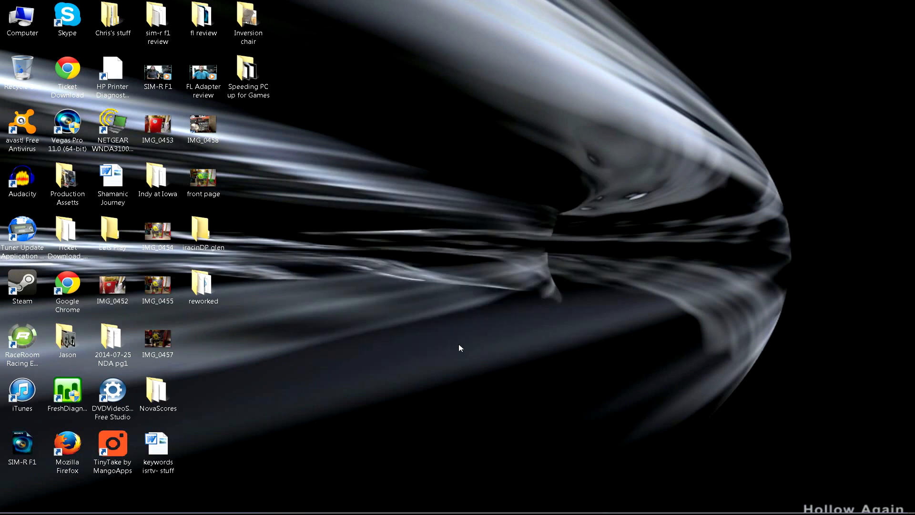
mouse_move(294, 347)
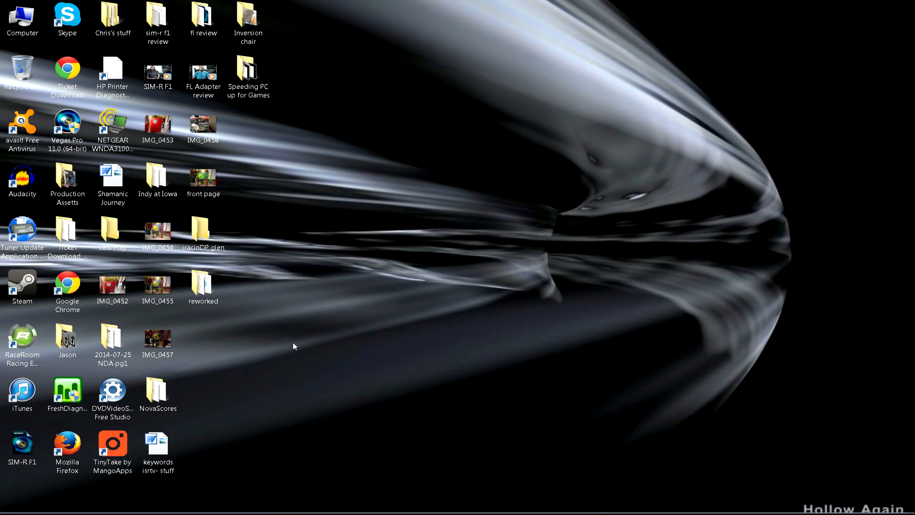
mouse_move(295, 415)
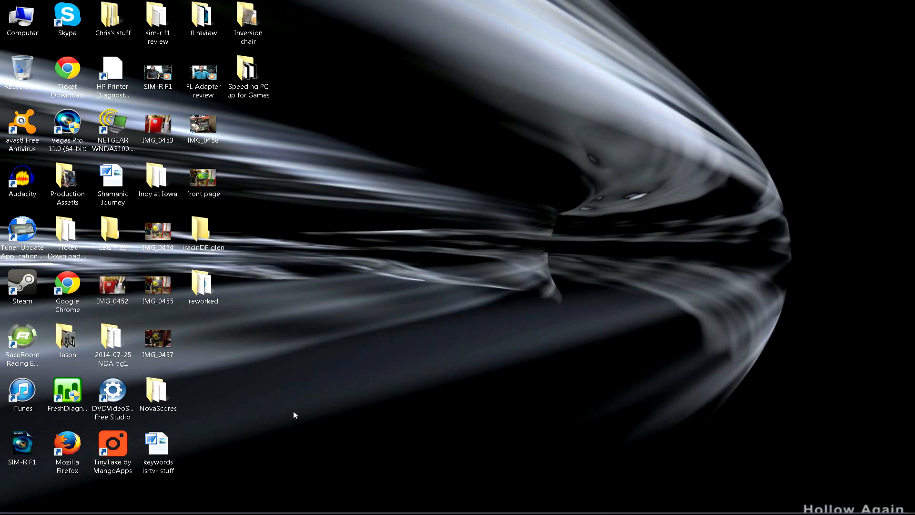
mouse_move(343, 427)
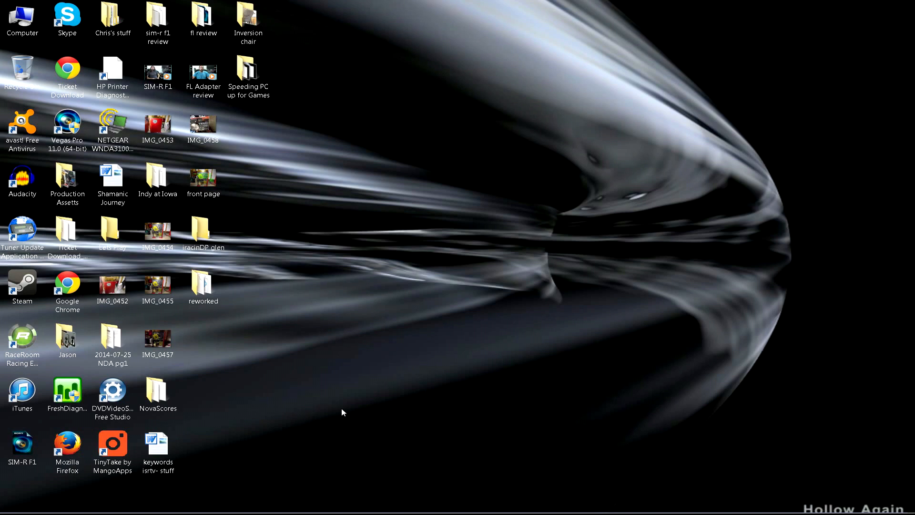
mouse_move(406, 375)
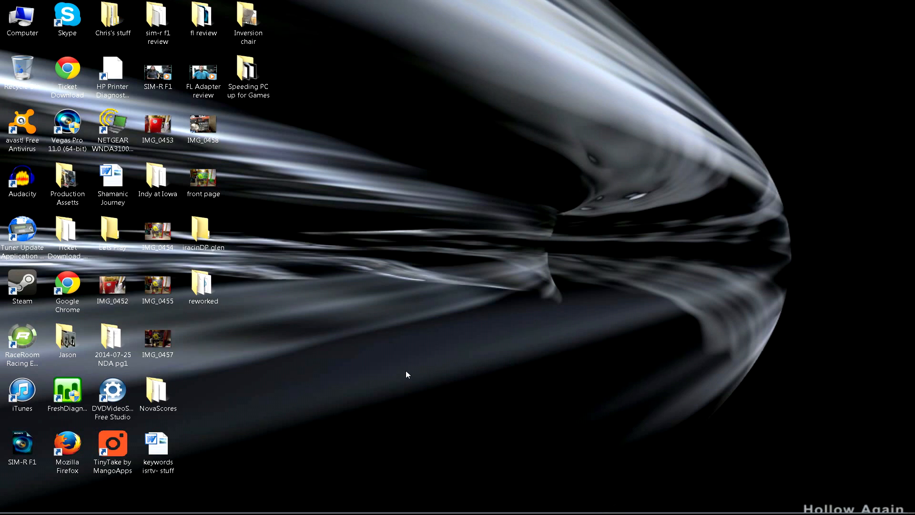
mouse_move(458, 305)
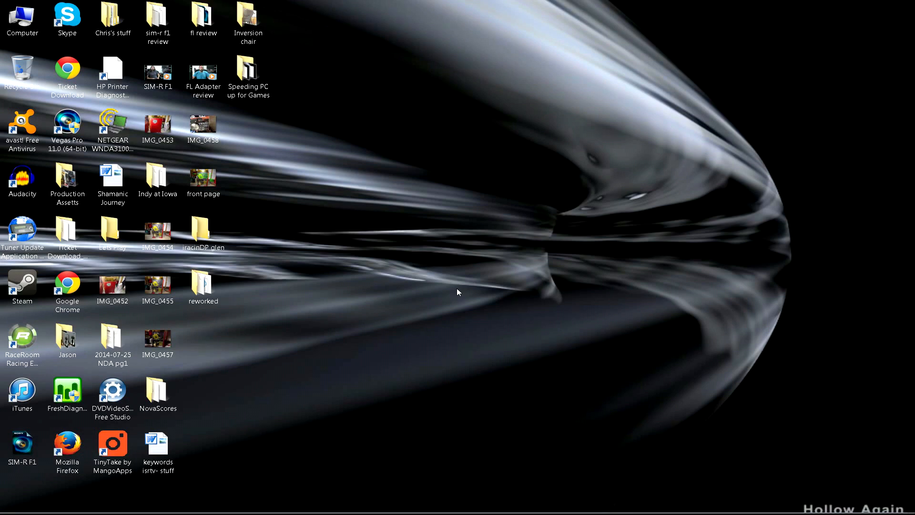
mouse_move(505, 257)
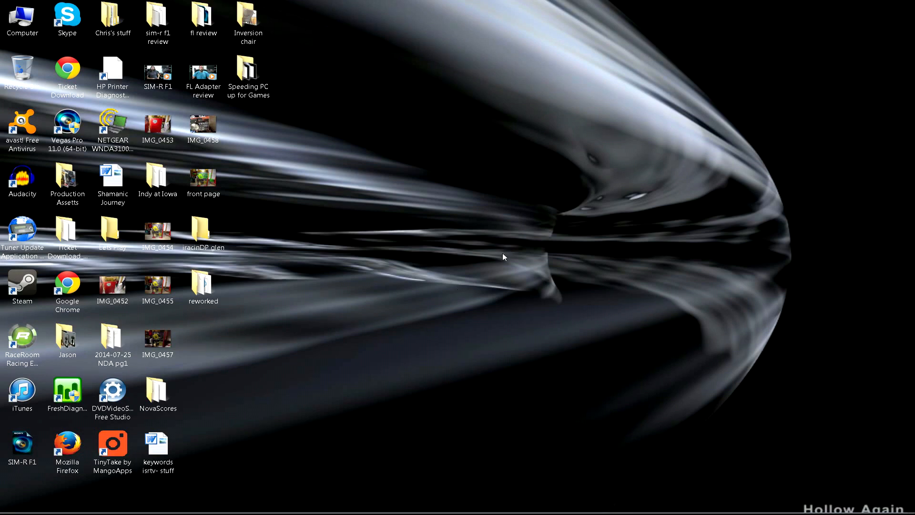
mouse_move(539, 238)
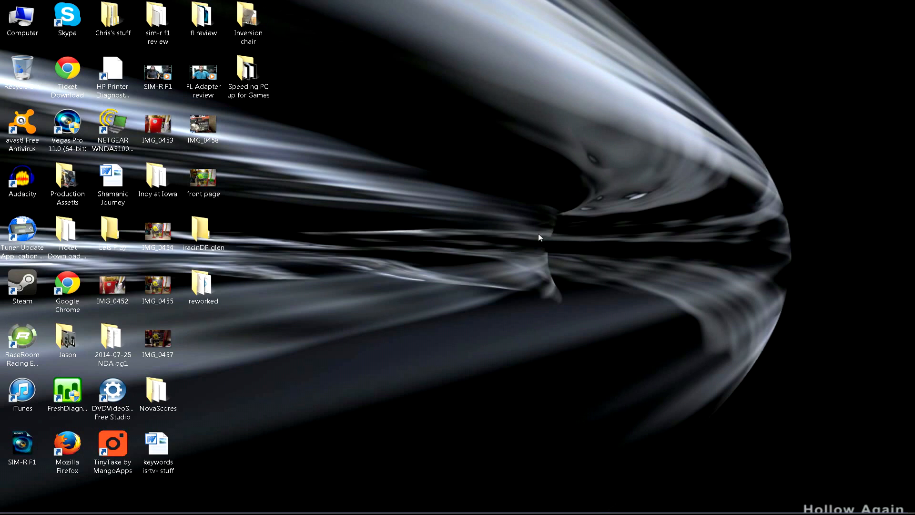
mouse_move(578, 241)
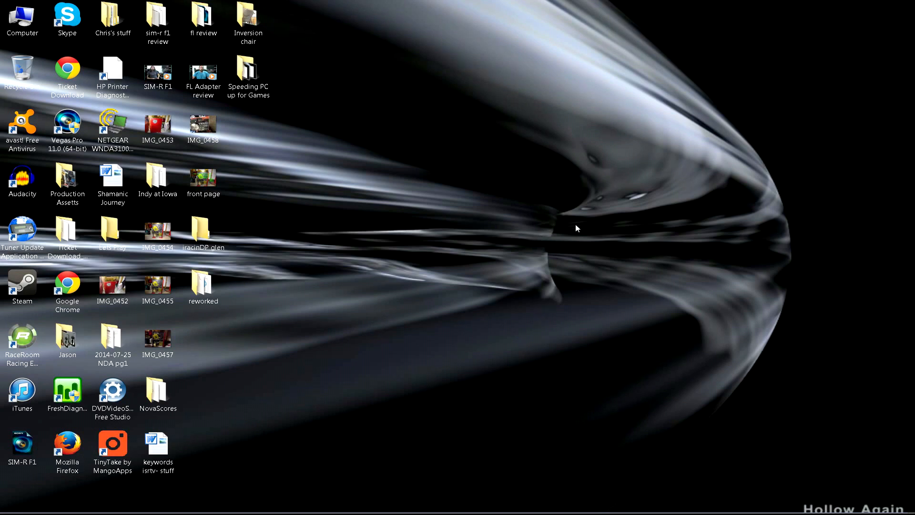
mouse_move(769, 196)
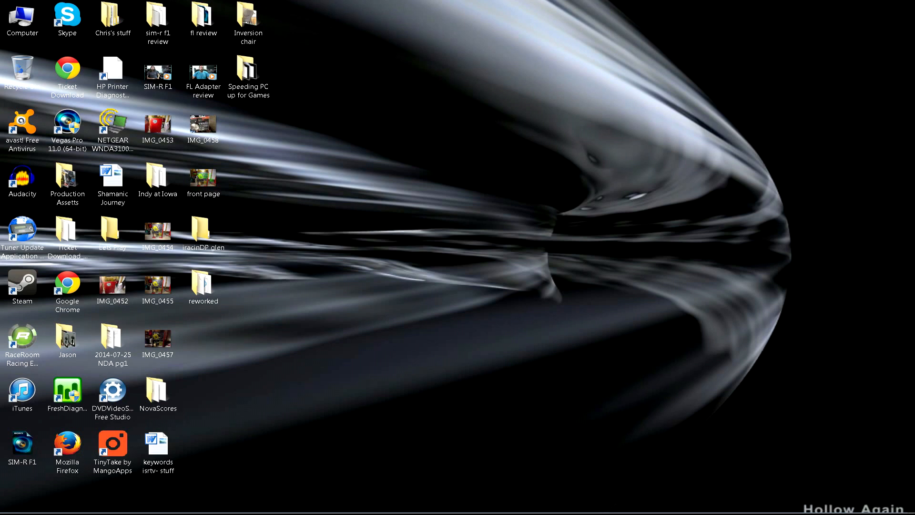
mouse_move(858, 175)
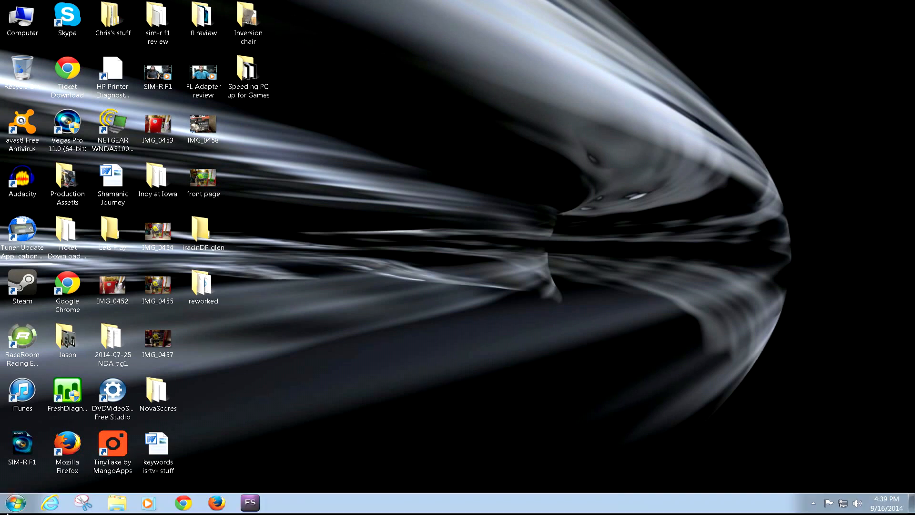
Open Control Panel from the right column of the Start menu
left_click(18, 499)
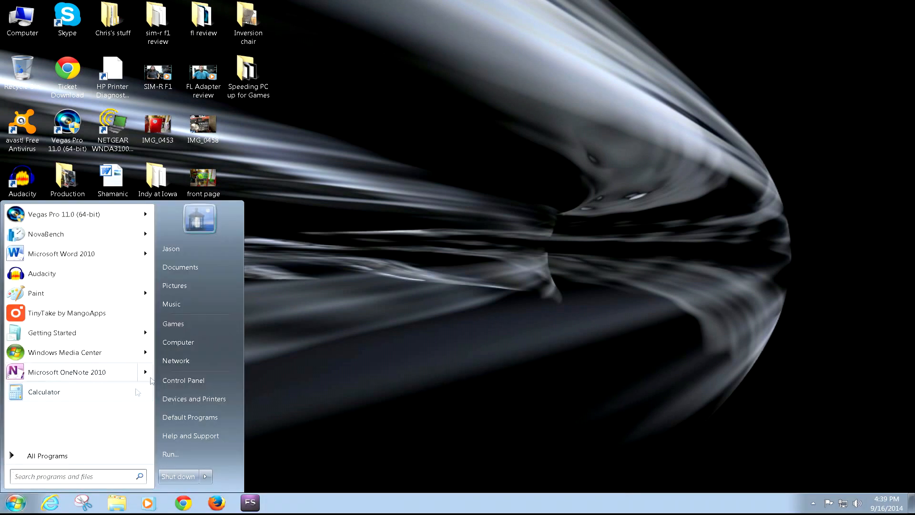
mouse_move(183, 380)
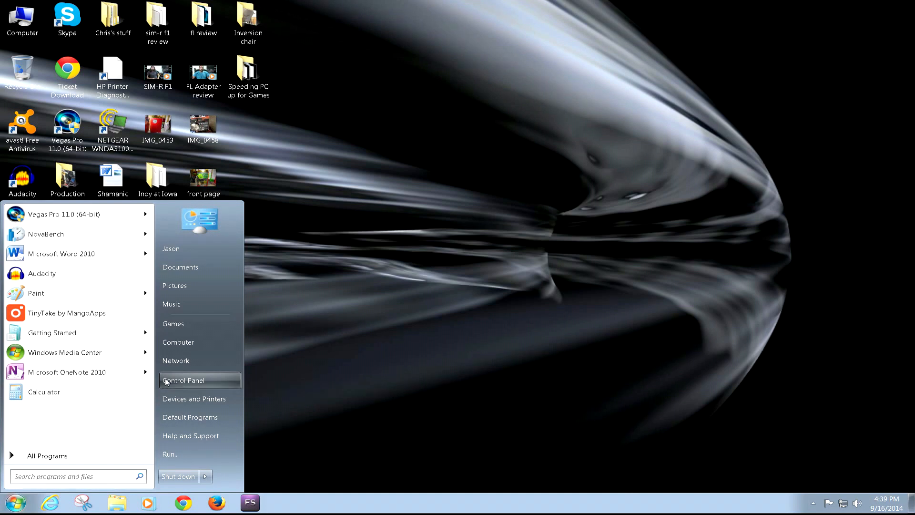
mouse_move(175, 381)
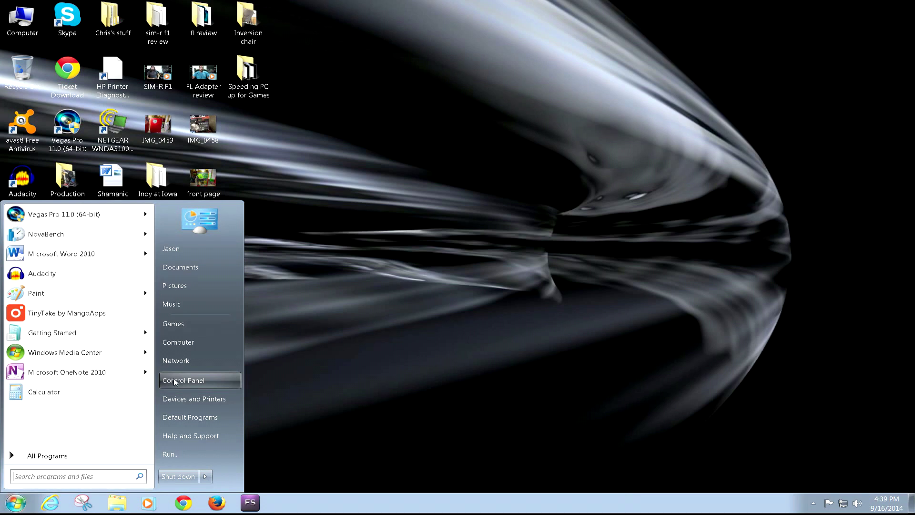
mouse_move(176, 384)
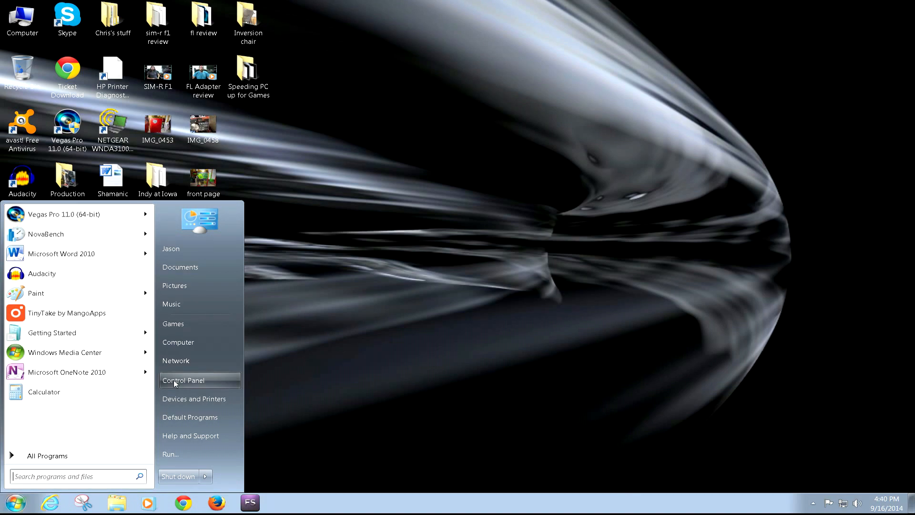
left_click(183, 380)
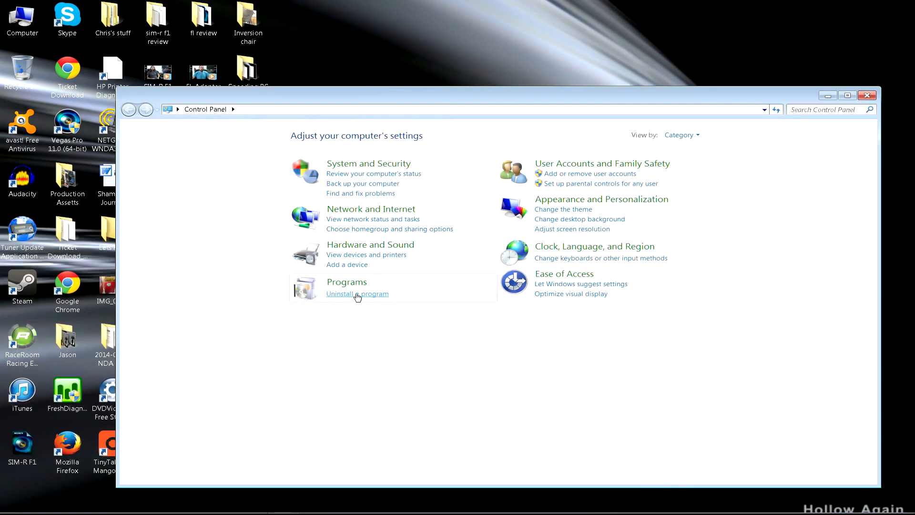
Open 'Uninstall a program' and select FreshDiagnose among the 50 installed programs
left_click(358, 294)
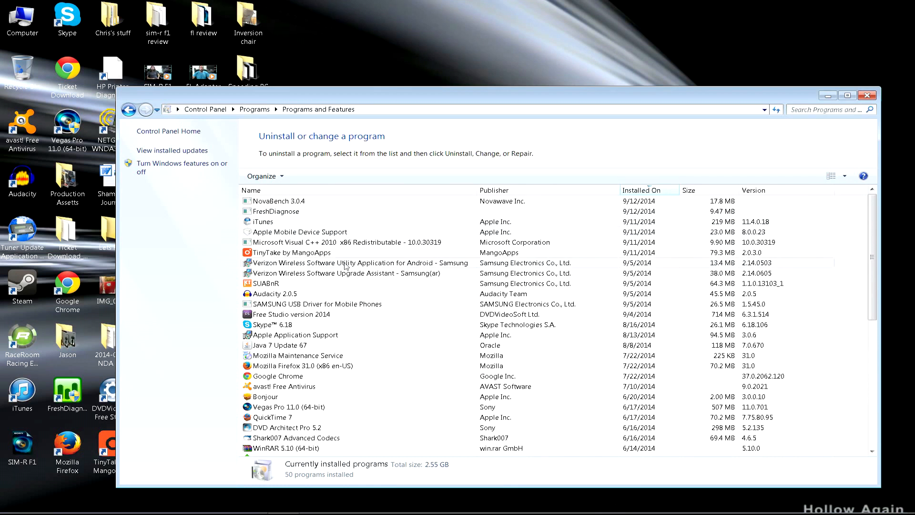
left_click(276, 211)
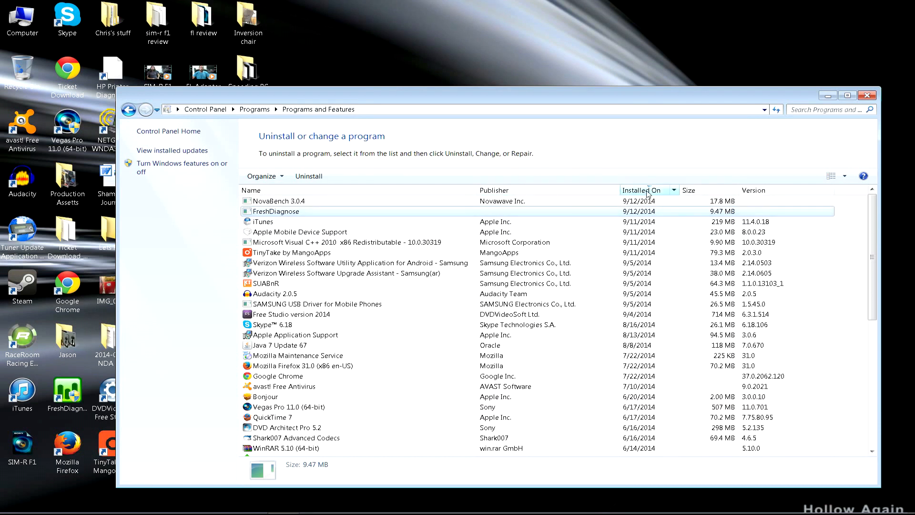
mouse_move(665, 195)
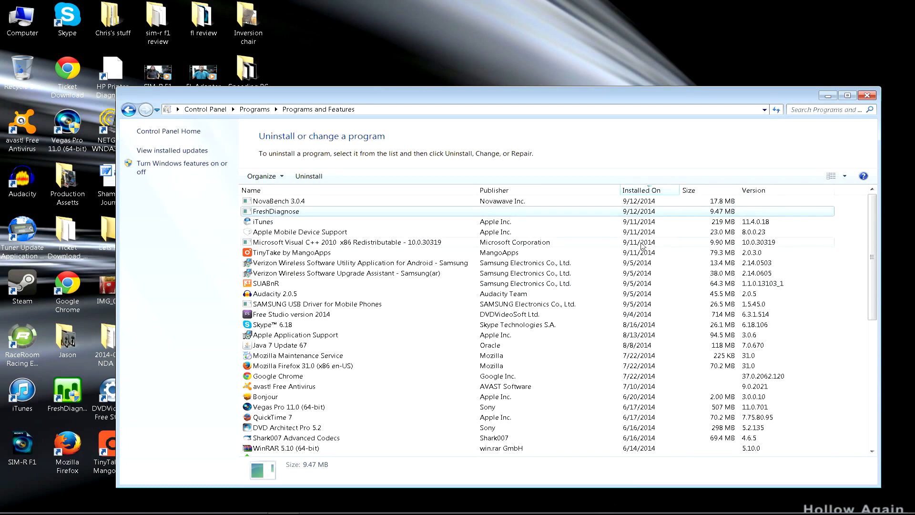
mouse_move(641, 206)
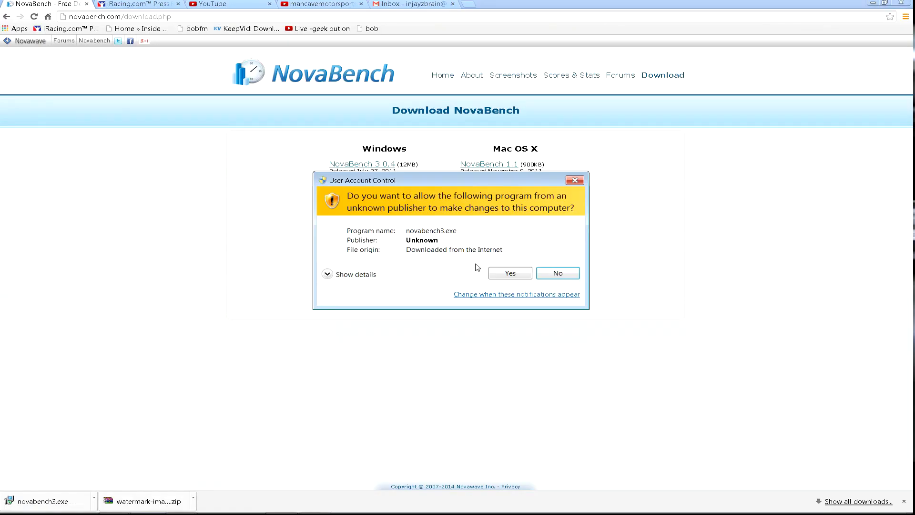
Allow the installer, accept license and defaults, keep the NovaBench Start folder, and launch NovaBench
left_click(510, 273)
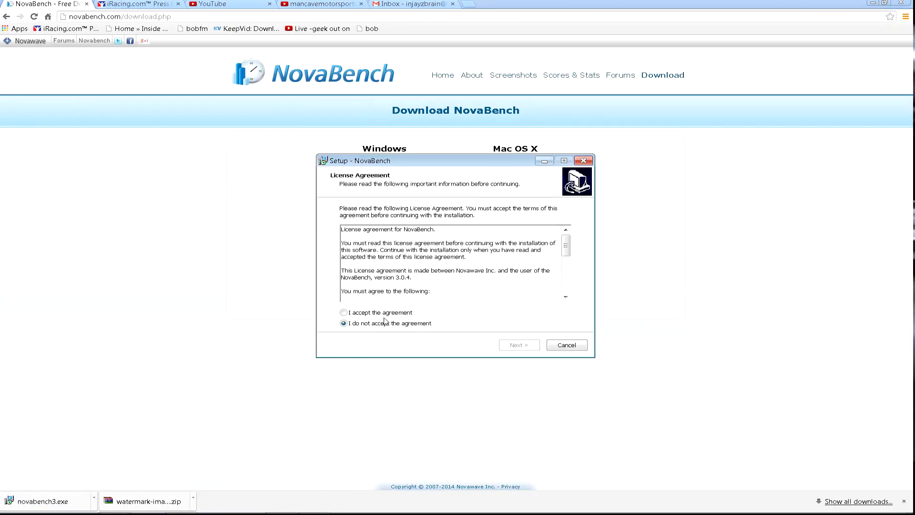
left_click(519, 345)
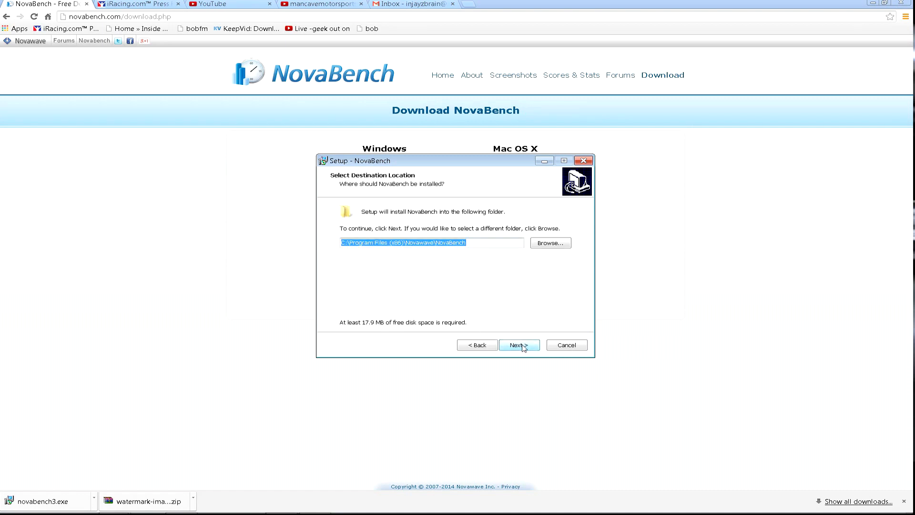
left_click(519, 344)
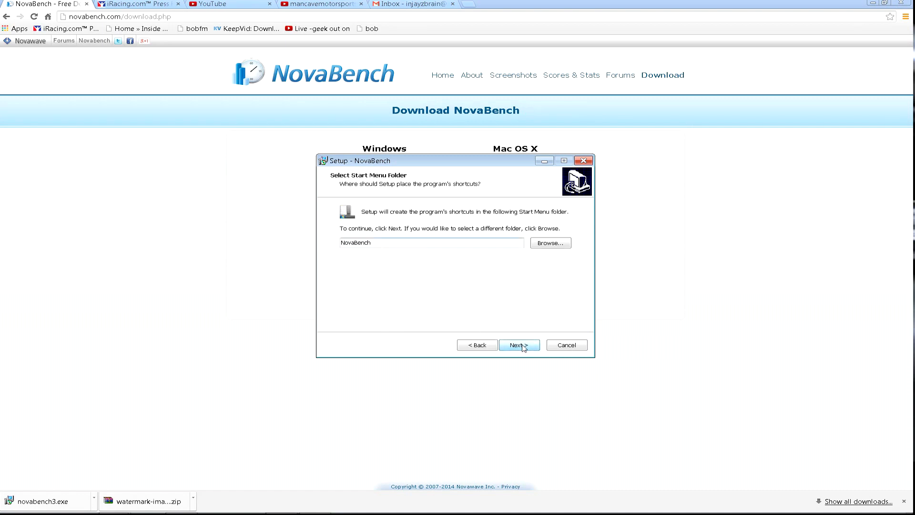
left_click(519, 345)
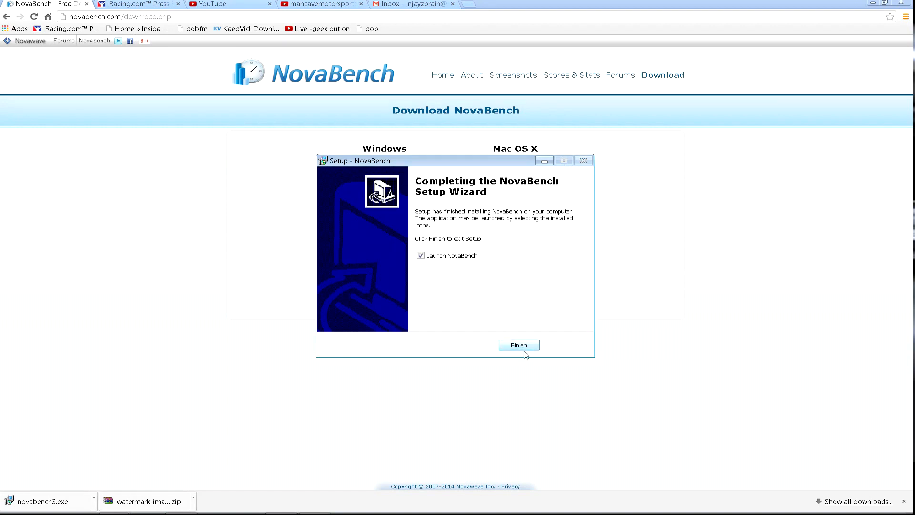
left_click(519, 344)
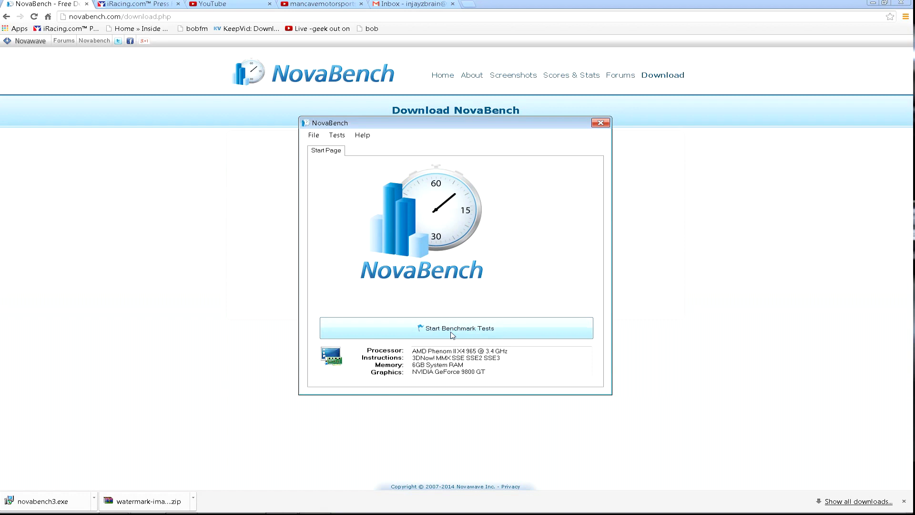
Start the NovaBench benchmark tests and quit Skype from its taskbar menu
left_click(457, 328)
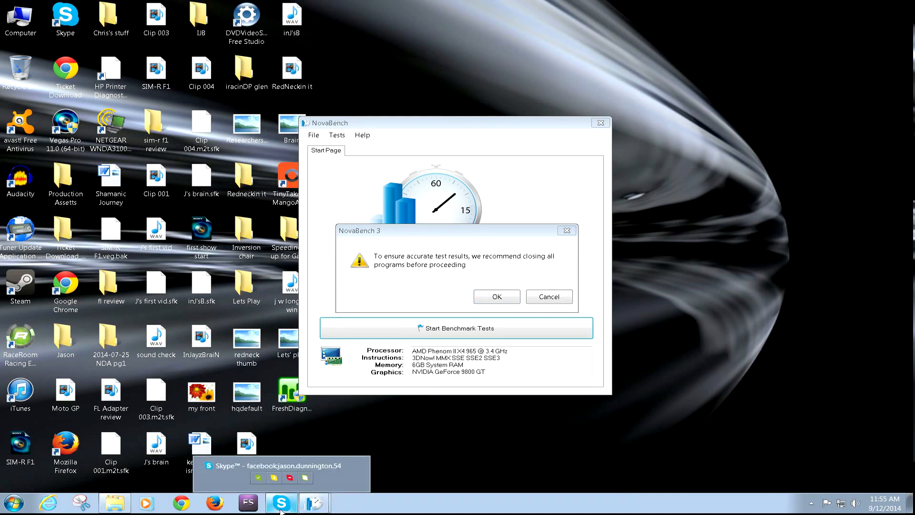
right_click(279, 508)
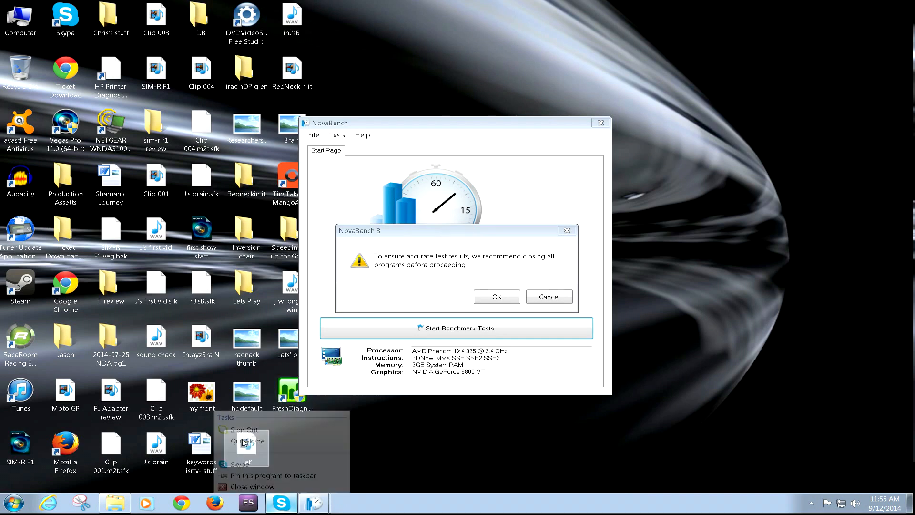
left_click(247, 440)
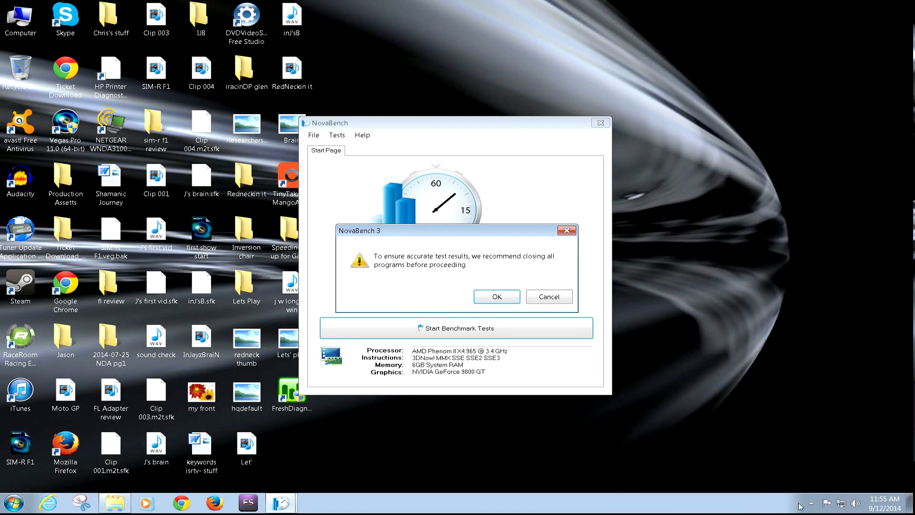
Check the hidden tray icons for other background programs, then proceed with the benchmark
left_click(812, 502)
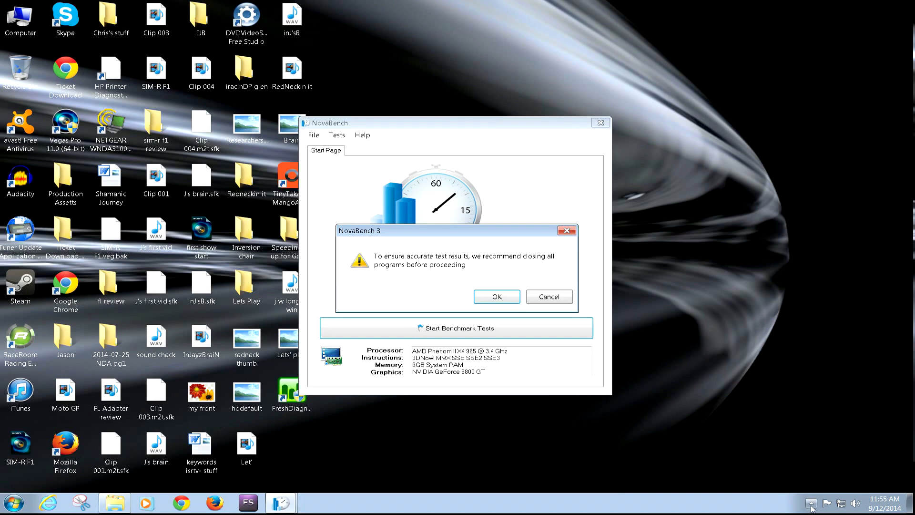
left_click(812, 503)
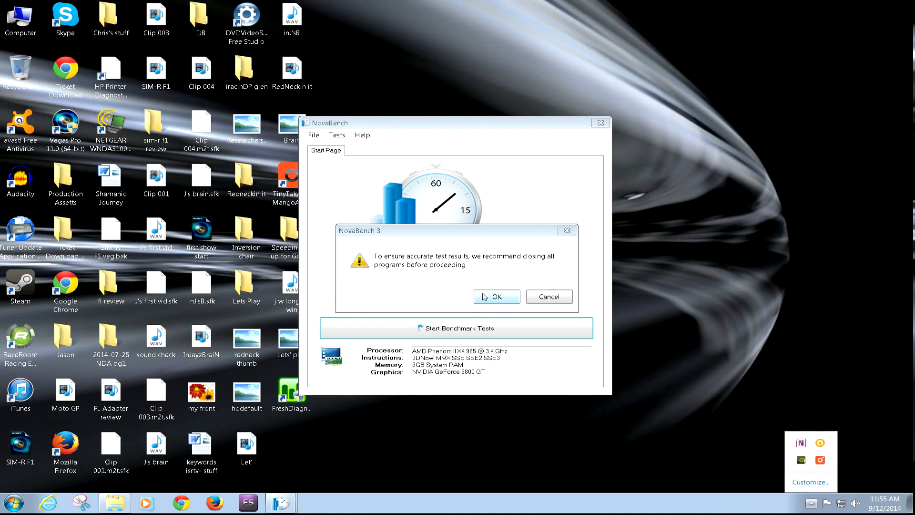
left_click(497, 297)
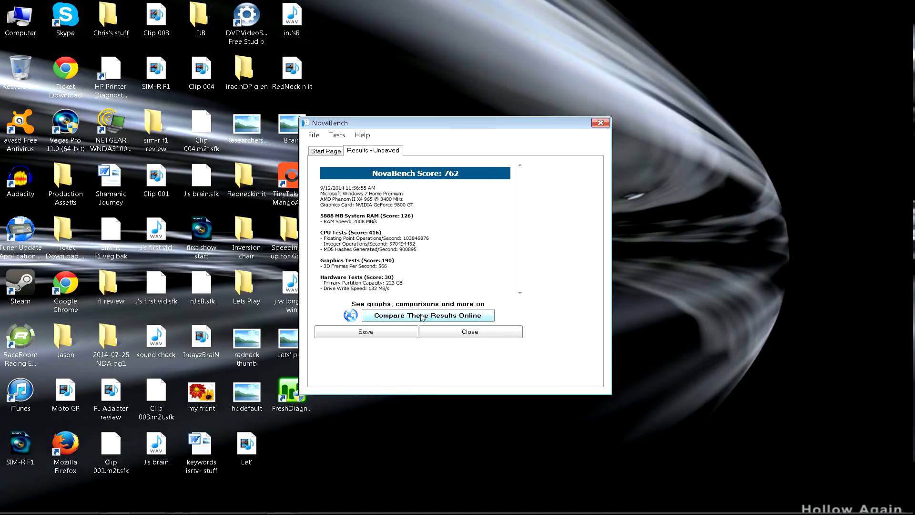
Send the finished 762 benchmark score to the NovaBench website via 'Compare These Results Online'
left_click(428, 315)
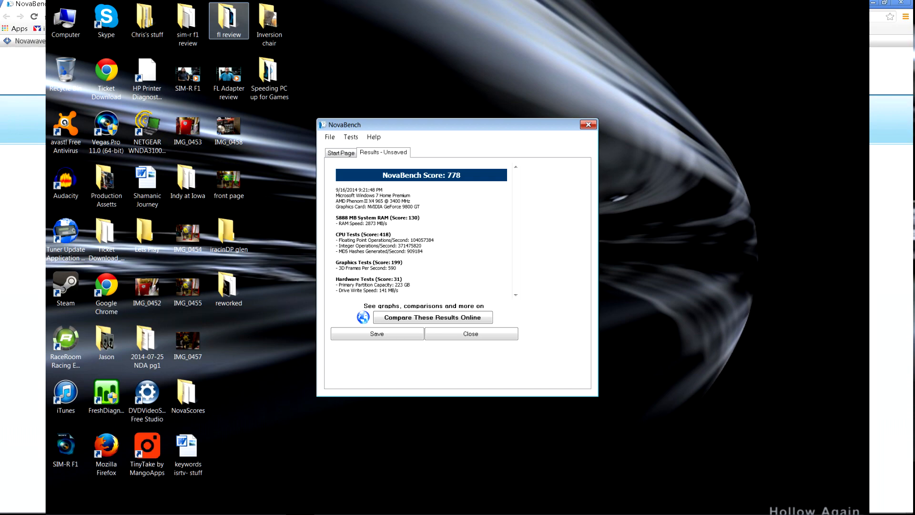
left_click(432, 317)
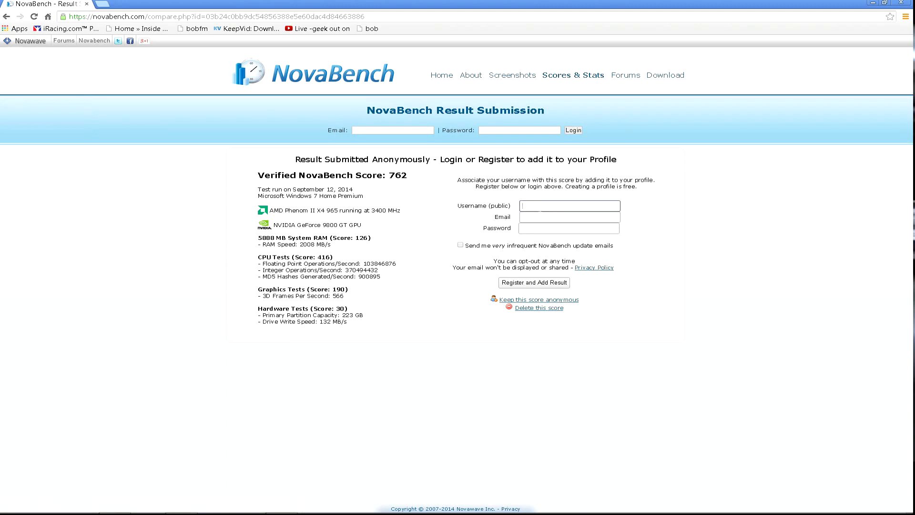
type("InJayzBra")
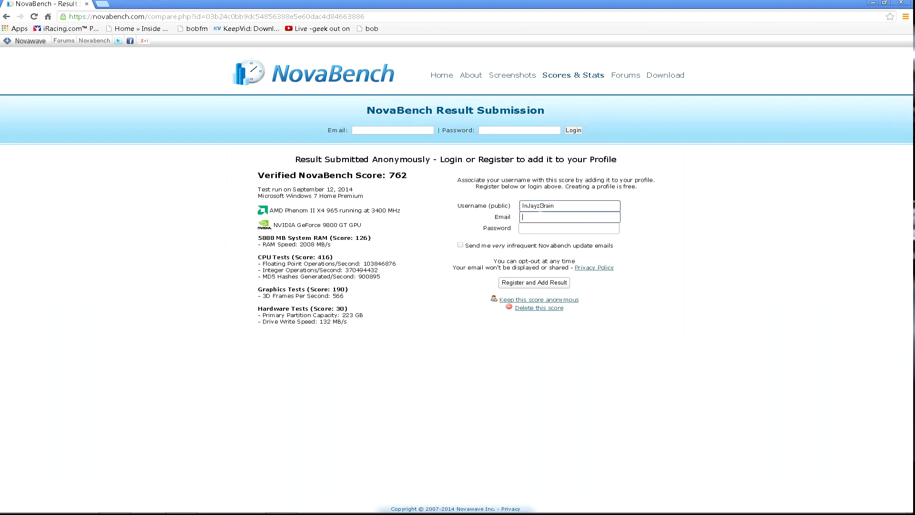
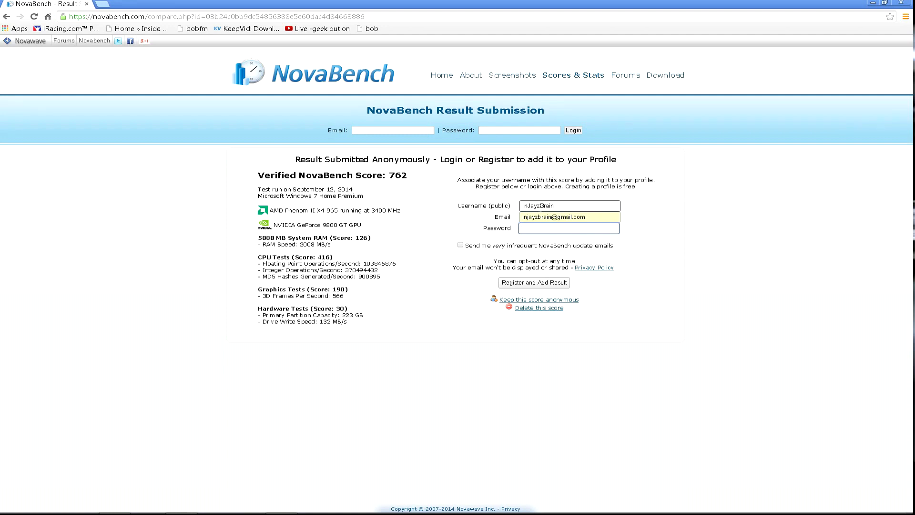
type("••••••")
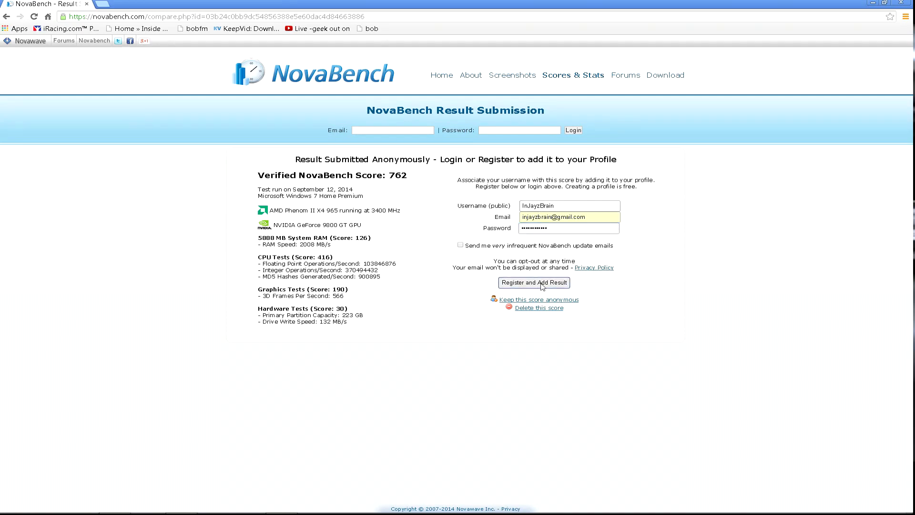
left_click(534, 282)
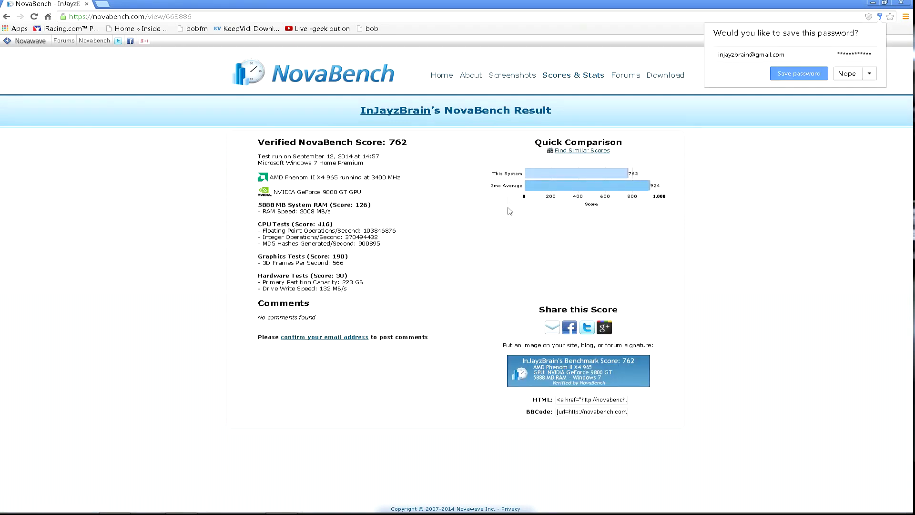
mouse_move(510, 186)
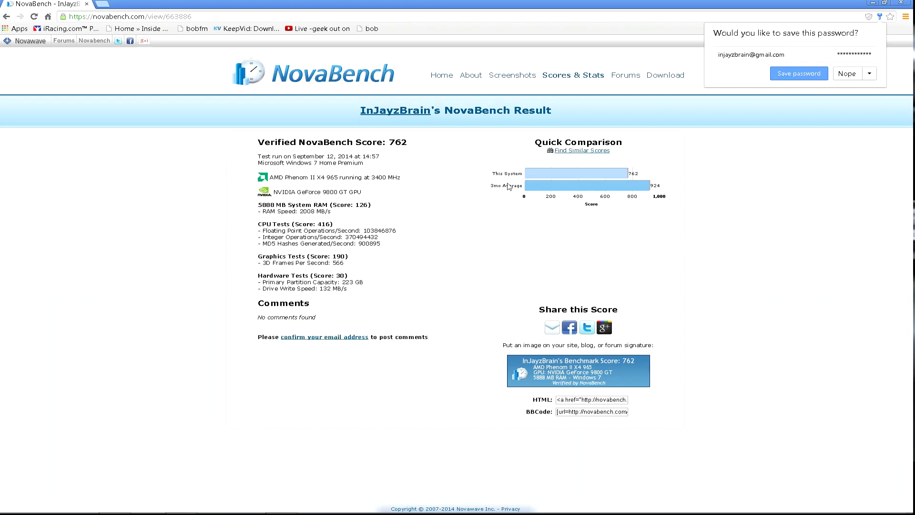
mouse_move(609, 177)
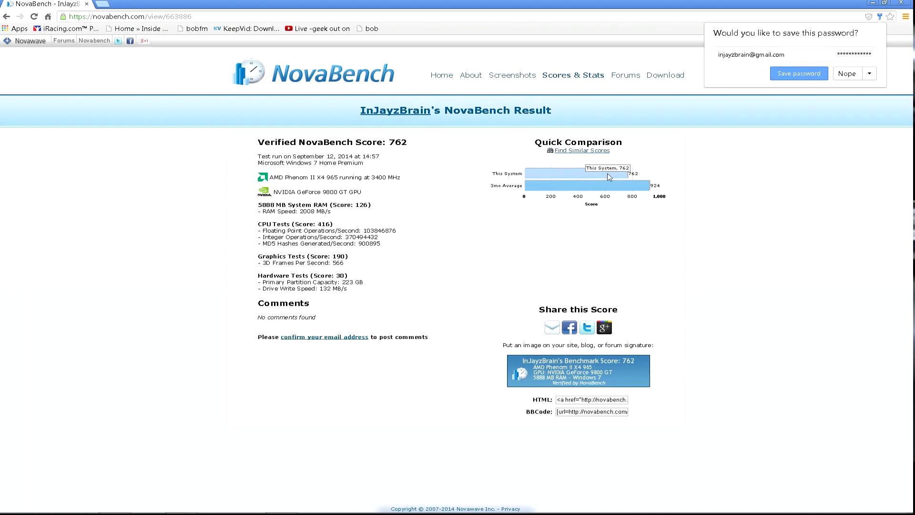
mouse_move(647, 187)
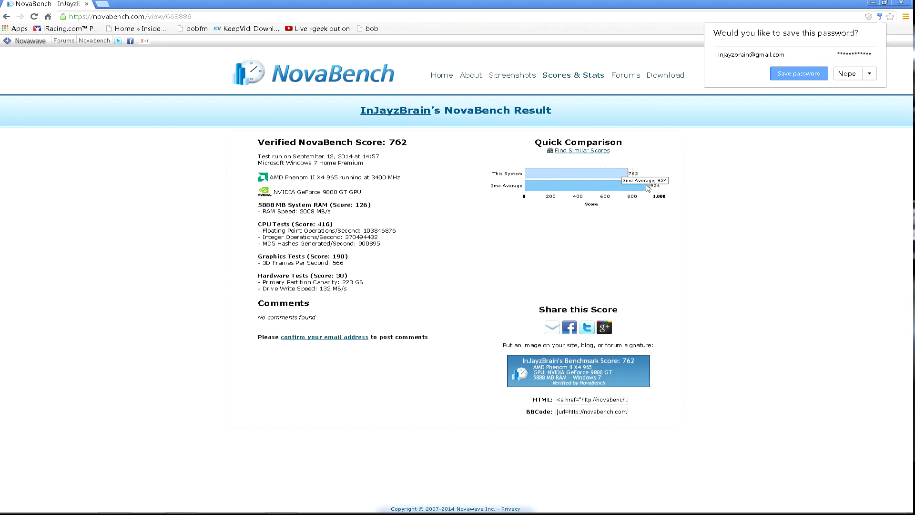
mouse_move(464, 274)
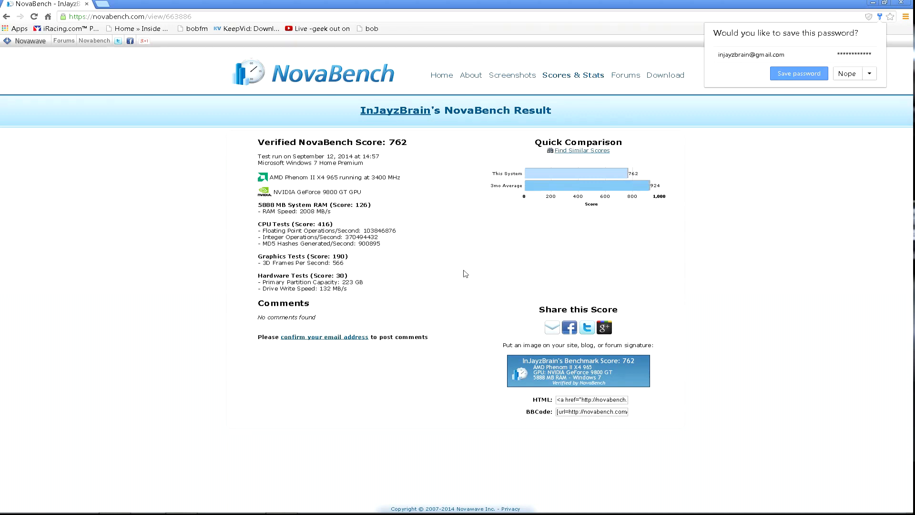
mouse_move(457, 234)
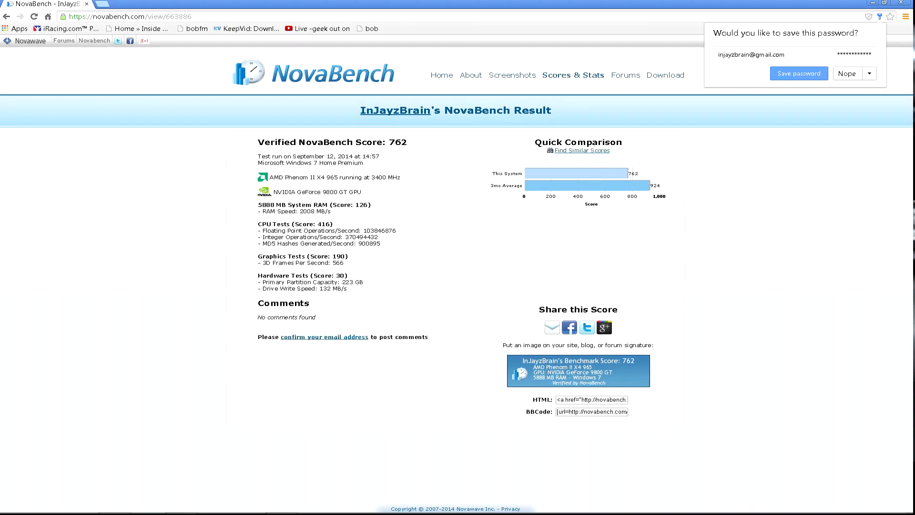
mouse_move(539, 175)
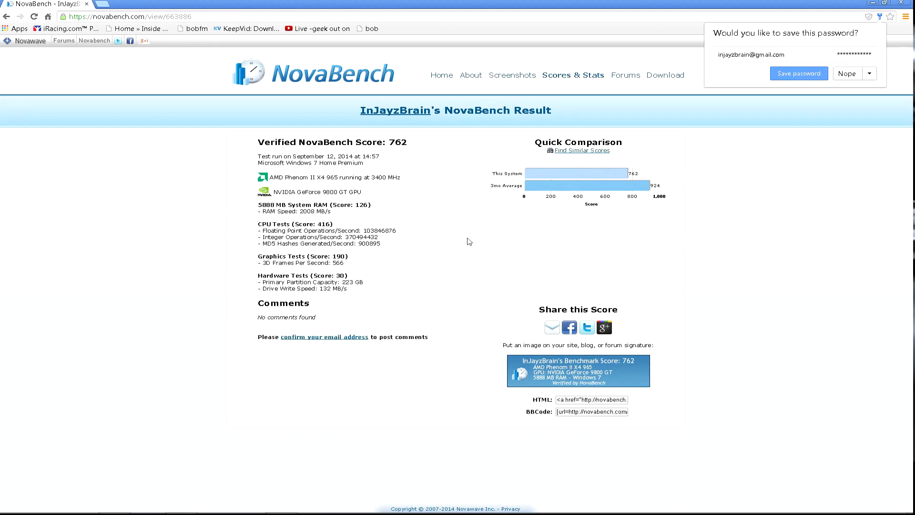
mouse_move(486, 225)
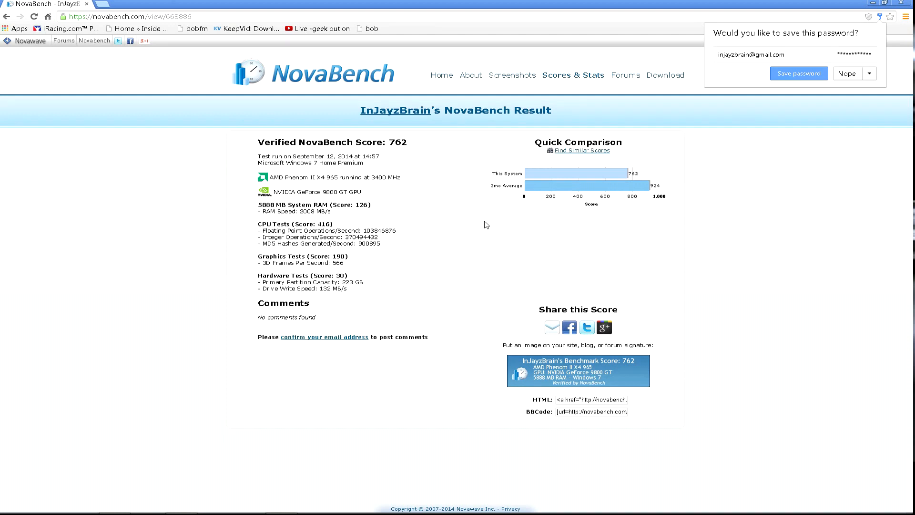
mouse_move(803, 78)
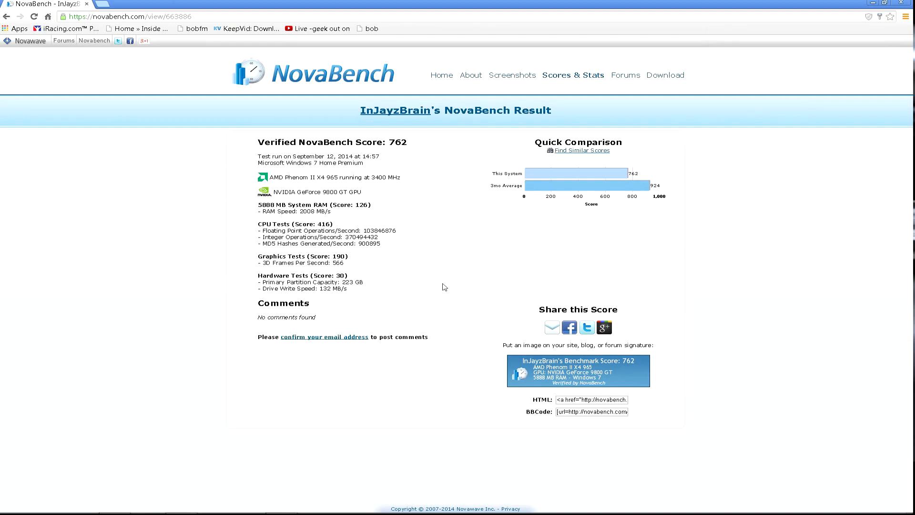
mouse_move(449, 304)
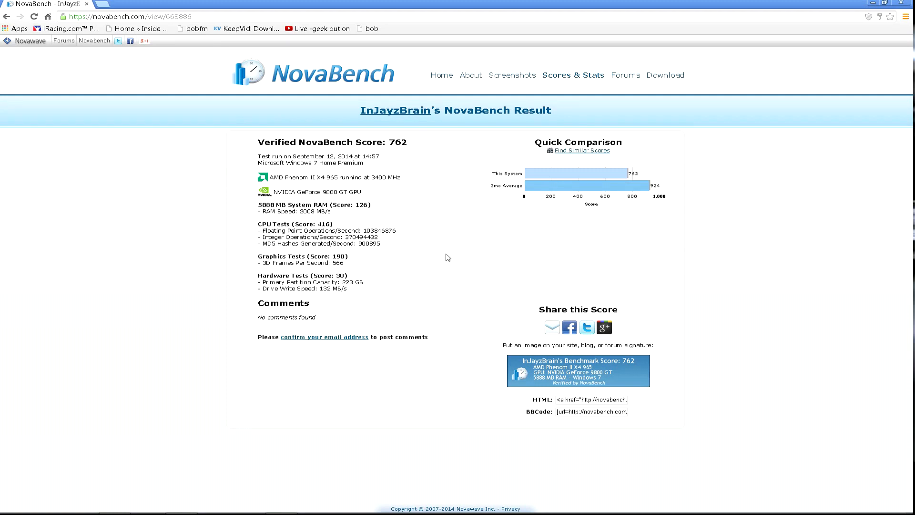
mouse_move(448, 275)
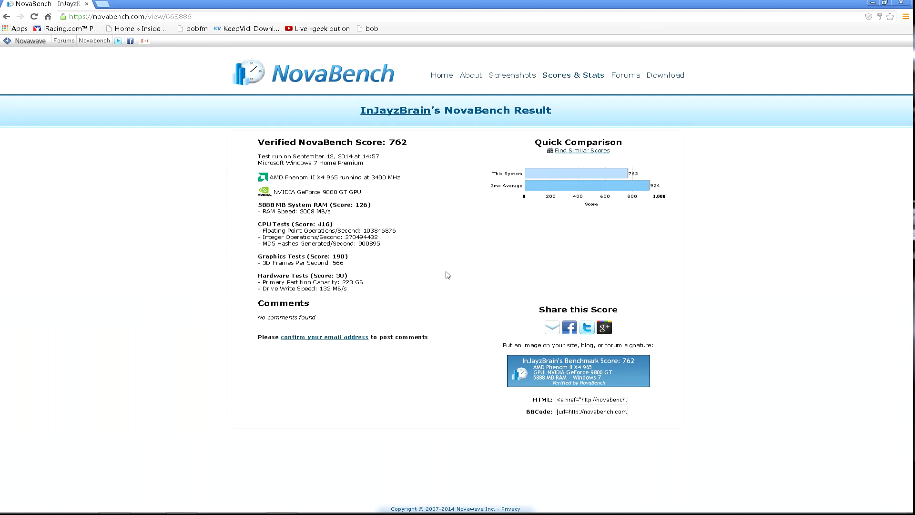
mouse_move(463, 347)
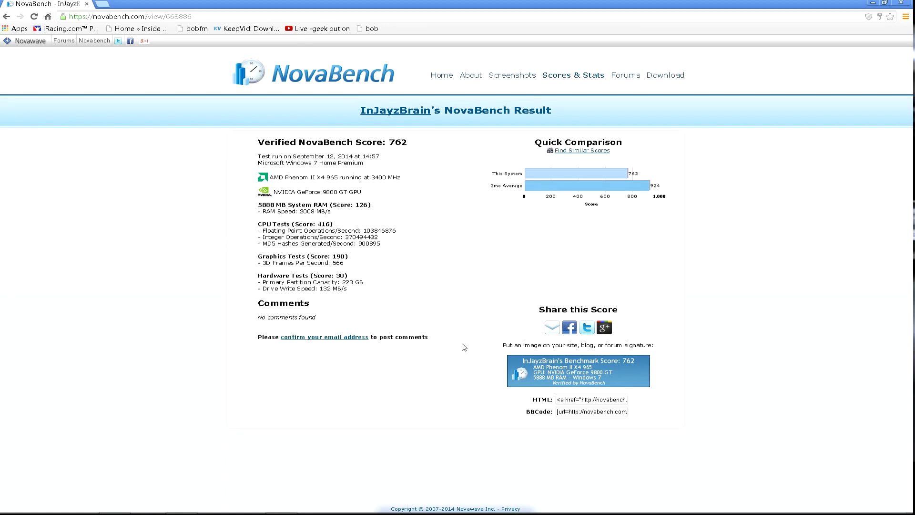
mouse_move(502, 399)
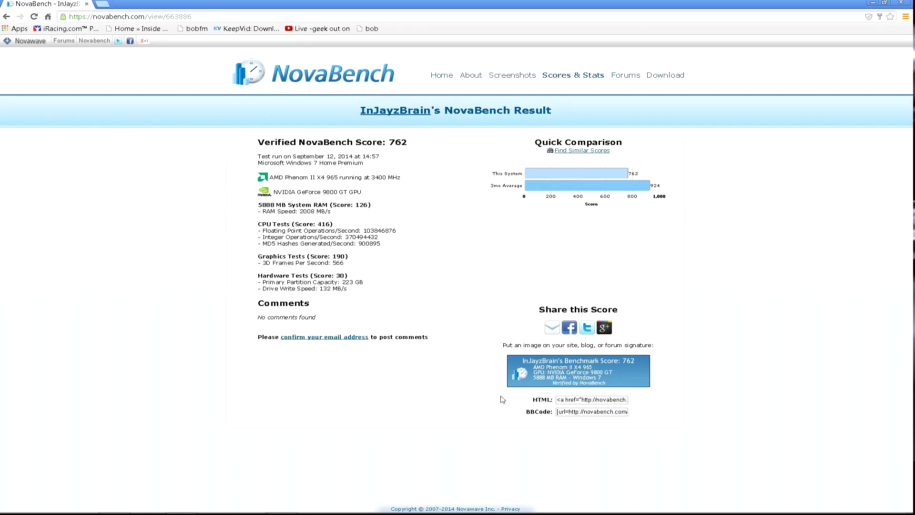